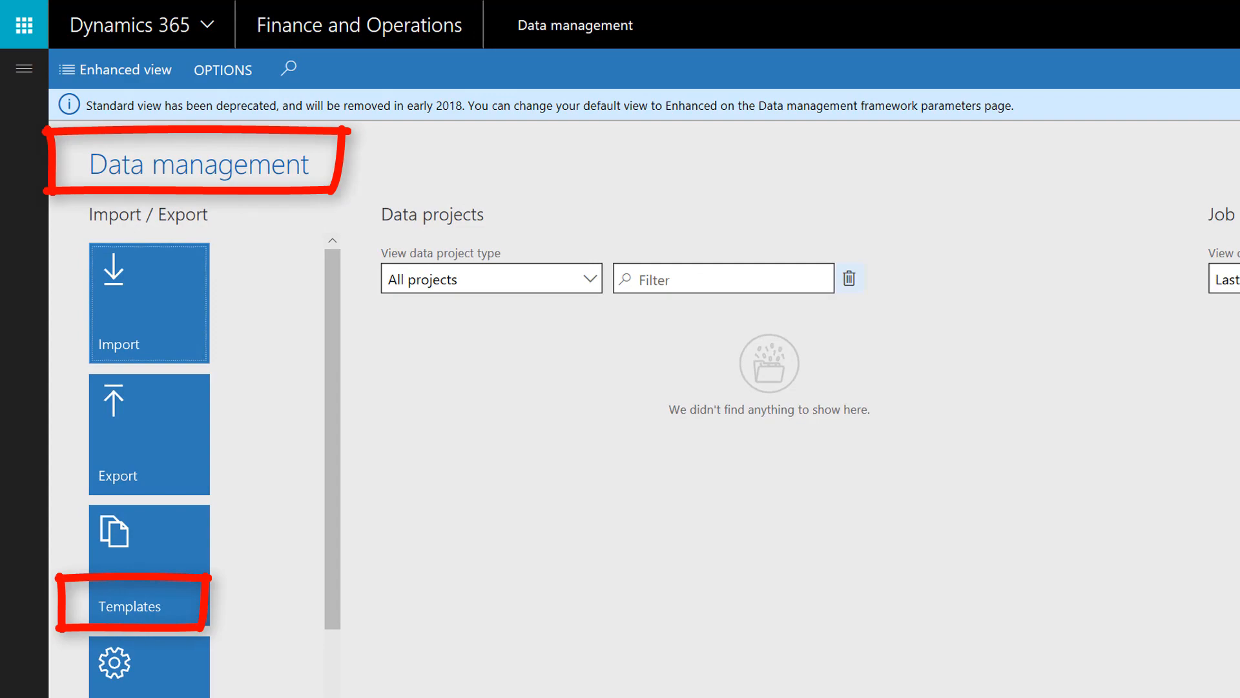
Load the 300 - Inventory and 400 - Warehouse management default templates
{"action": "left_click", "coordinate": [130, 606]}
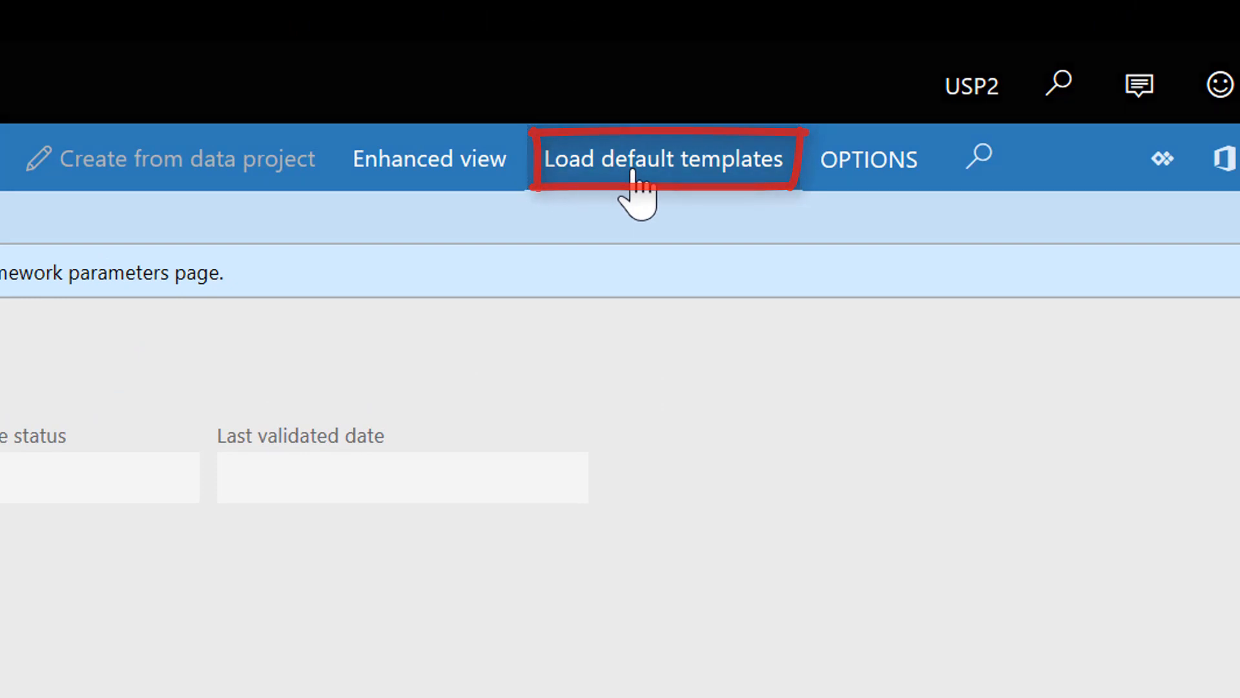
{"action": "left_click", "coordinate": [663, 158]}
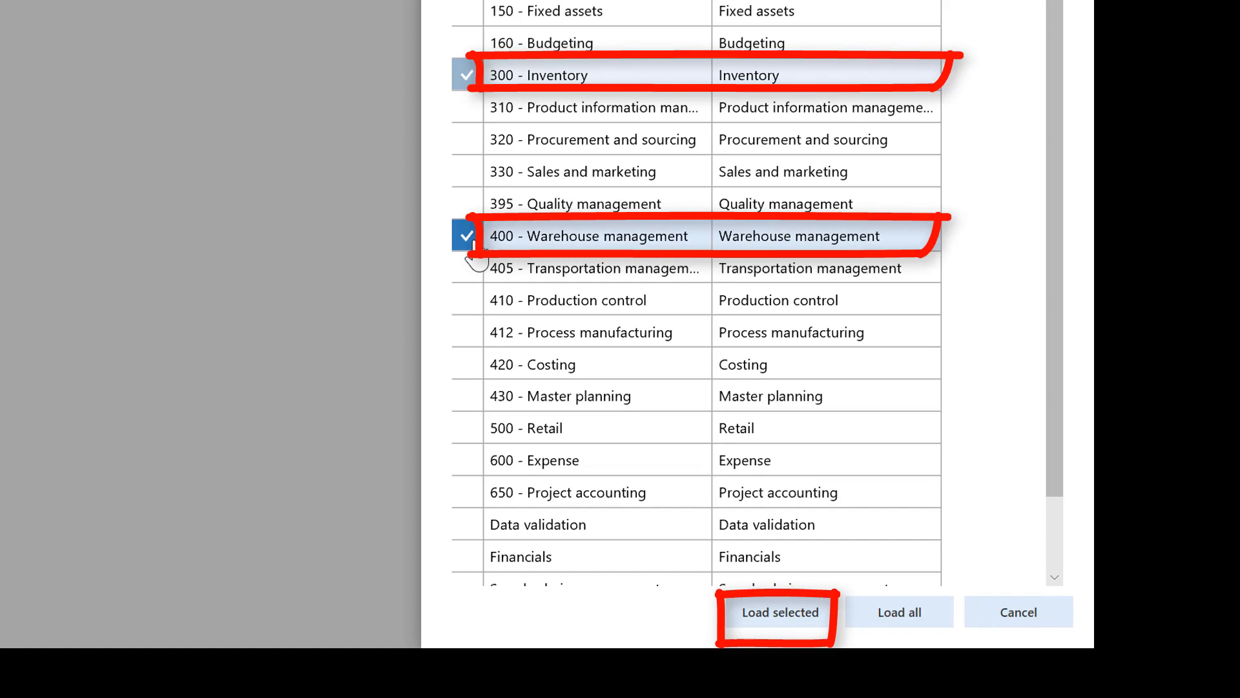
{"action": "left_click", "coordinate": [778, 612]}
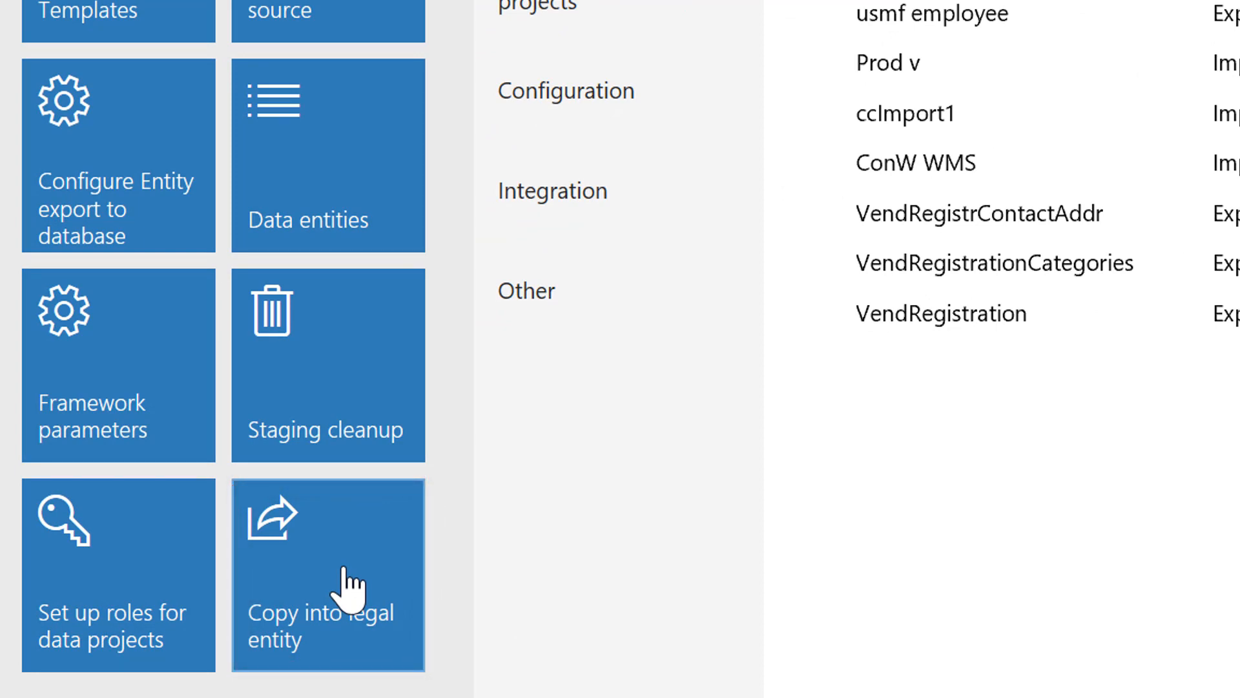
Save copy-into-legal-entity project GBP2 with source USP2 and Copy number sequences set to Yes
{"action": "left_click", "coordinate": [328, 574]}
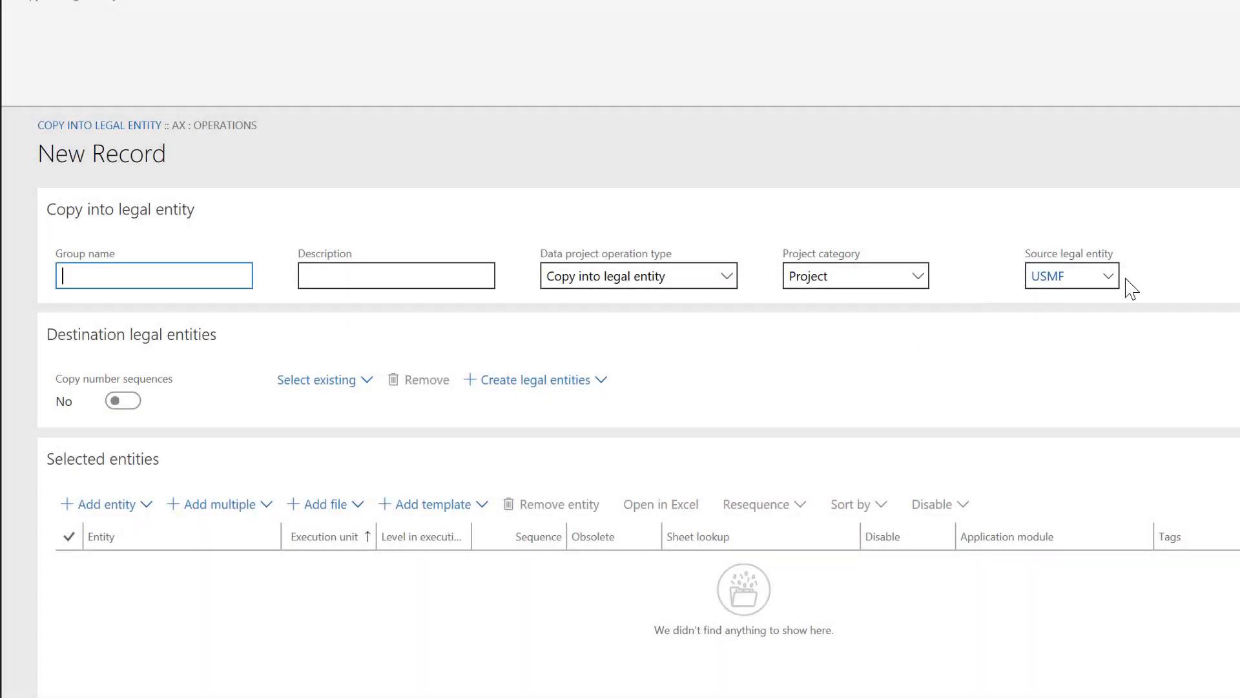
{"action": "left_click", "coordinate": [1107, 275]}
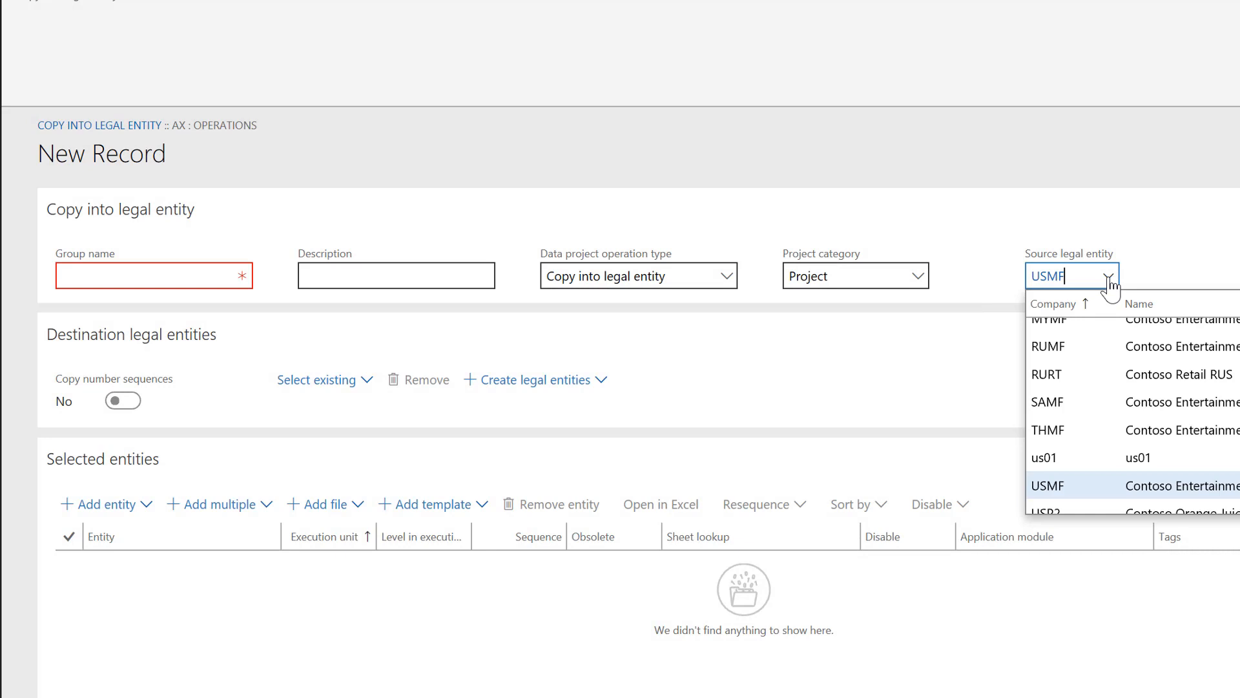
{"action": "scroll", "scroll_direction": "down", "scroll_amount": 3}
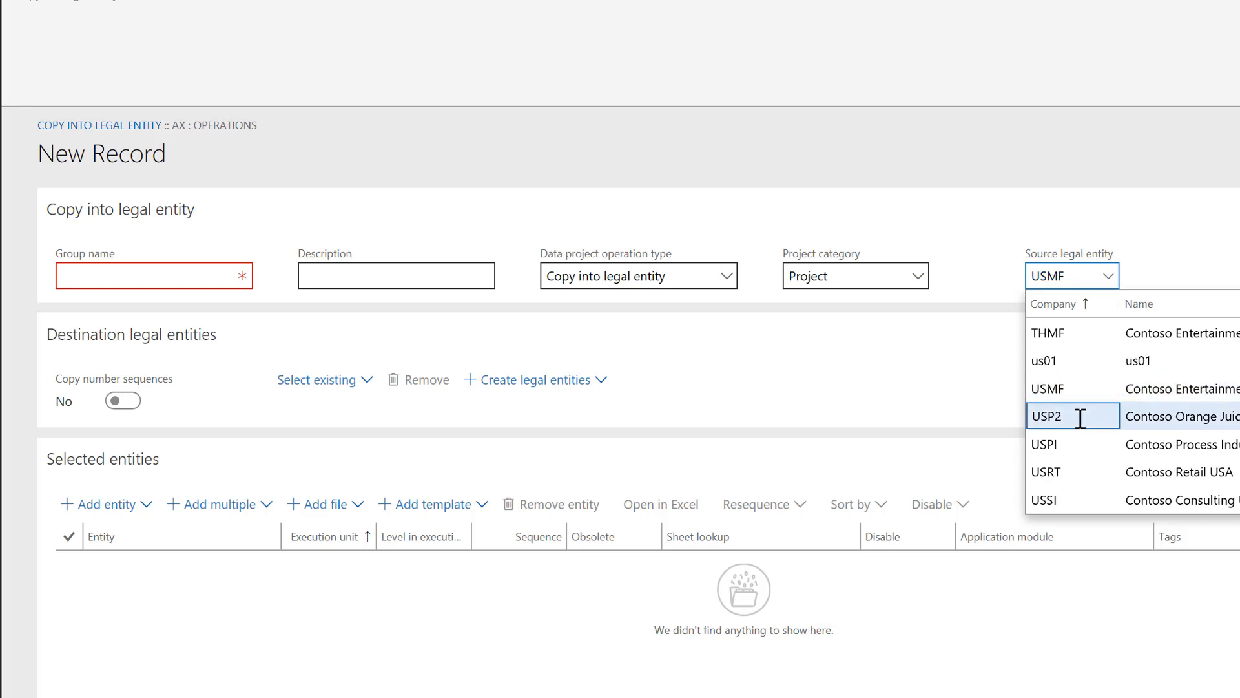
{"action": "left_click", "coordinate": [1046, 415]}
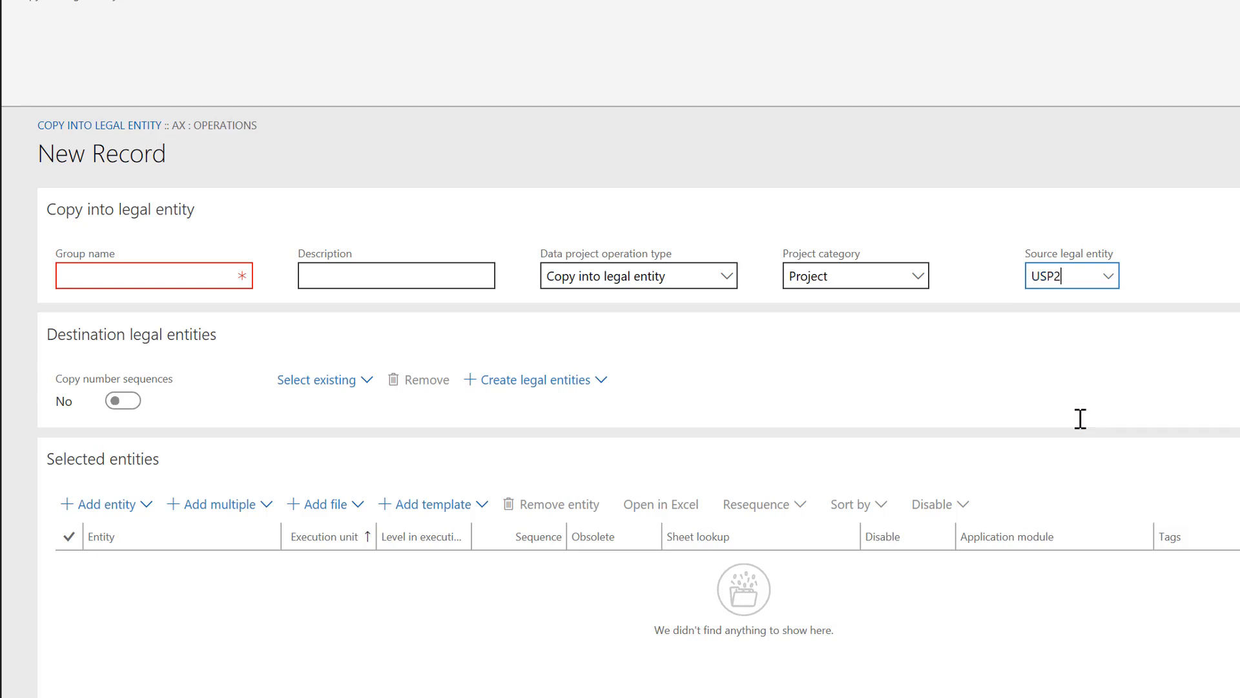
{"action": "left_click", "coordinate": [155, 275]}
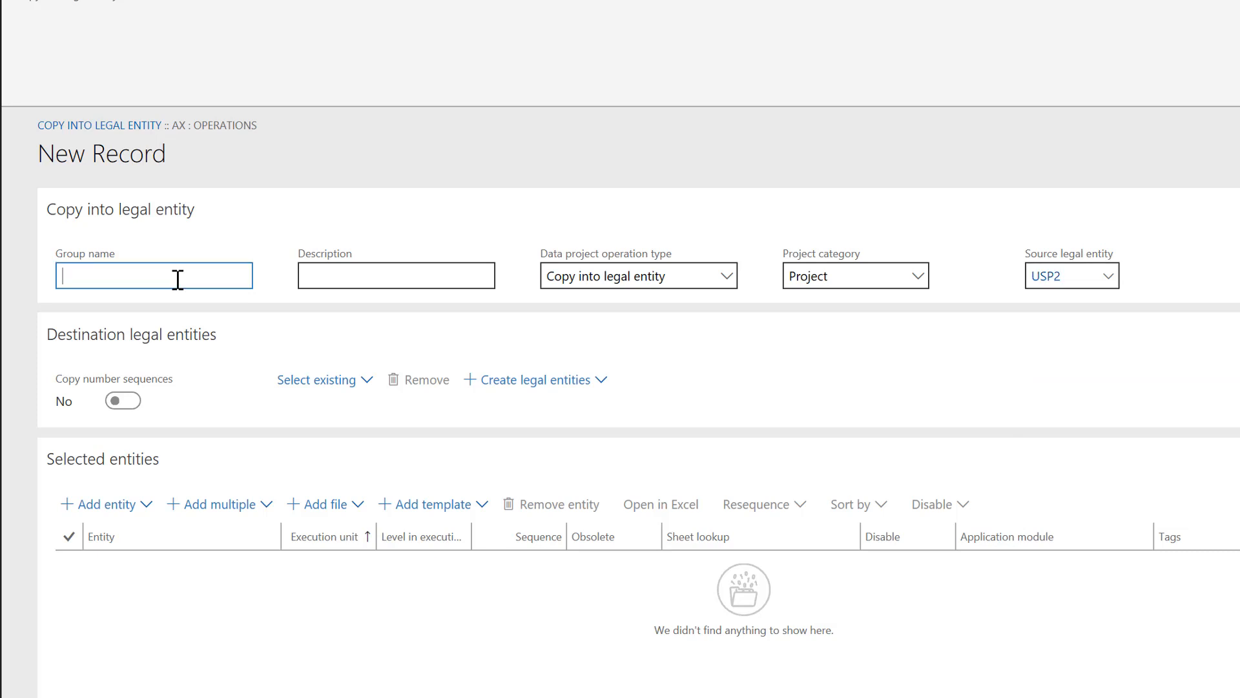
{"action": "type", "text": "GB"}
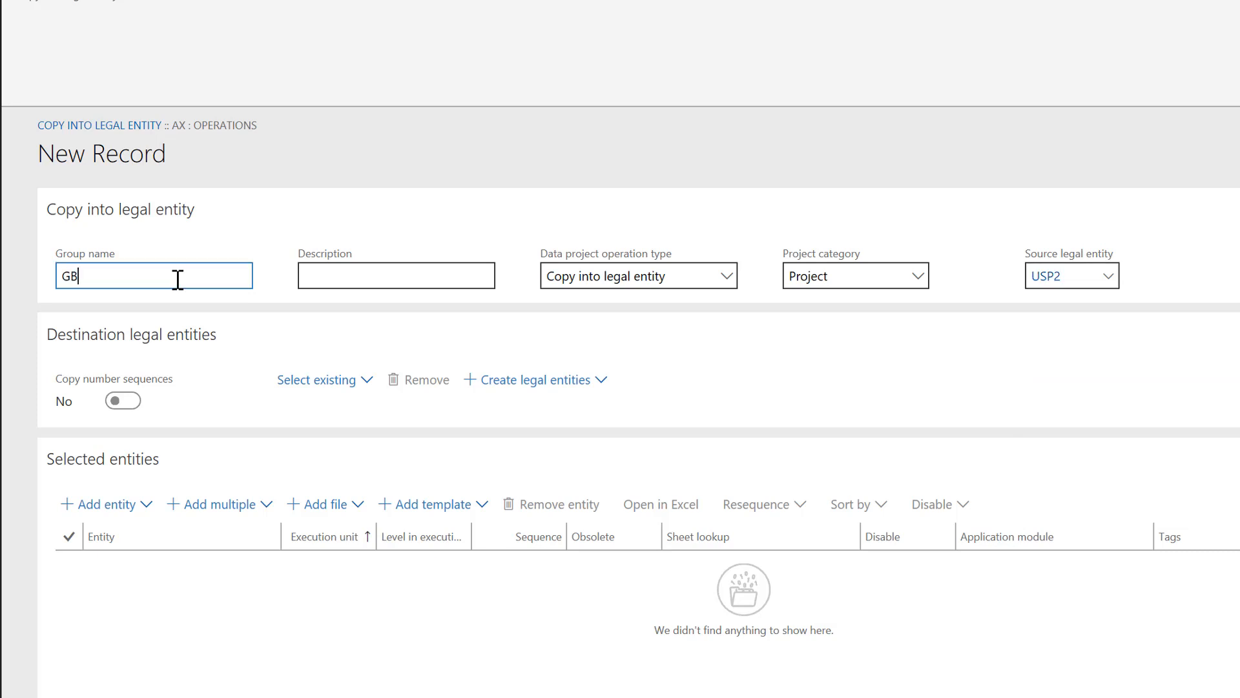
{"action": "type", "text": "P2"}
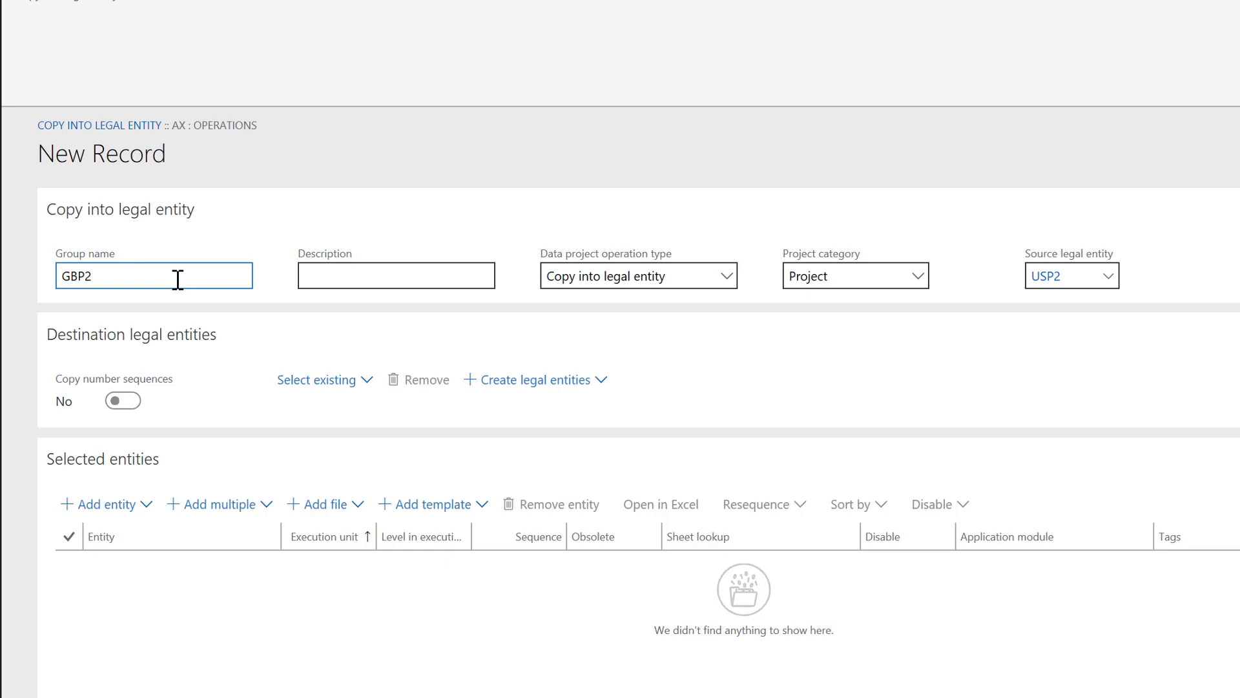
{"action": "left_click", "coordinate": [395, 275]}
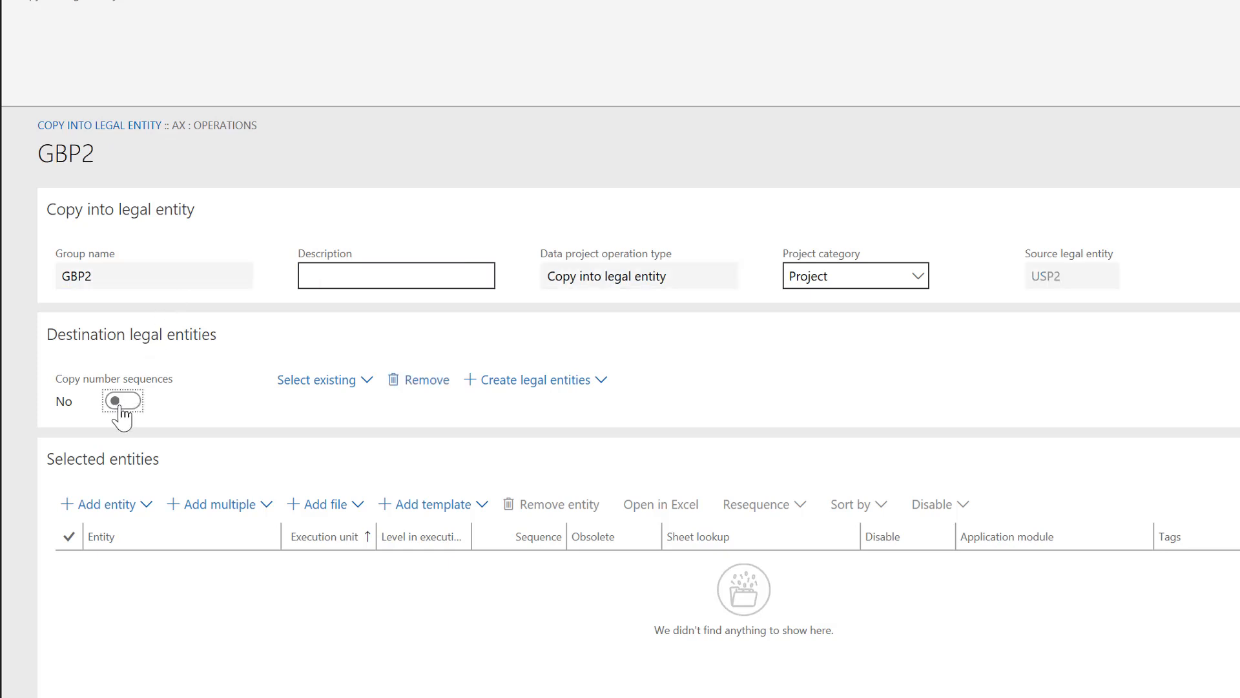
{"action": "left_click", "coordinate": [122, 401]}
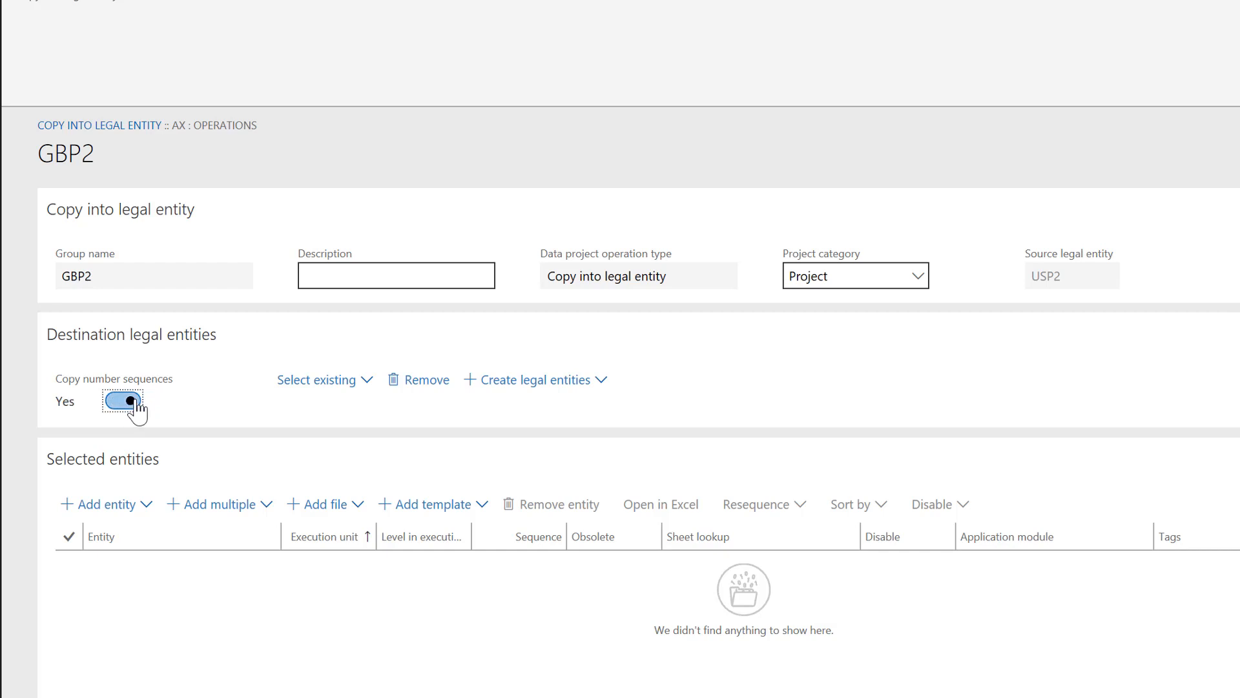
{"action": "left_click", "coordinate": [122, 401]}
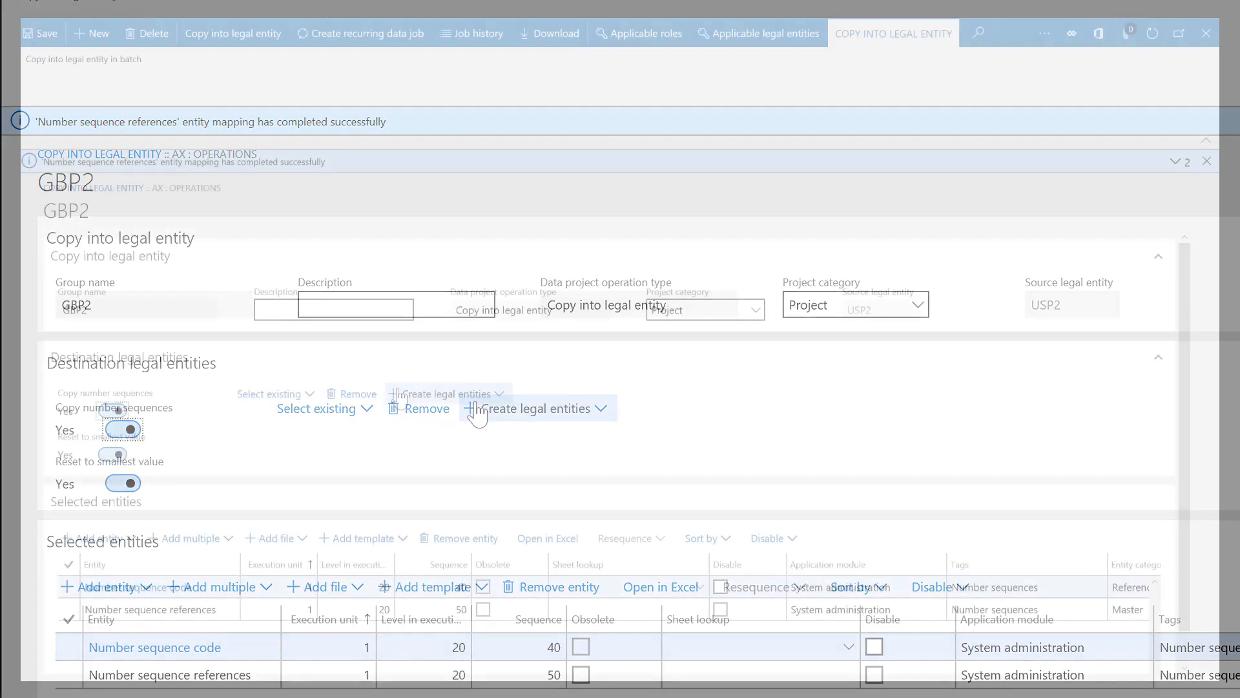
Create destination legal entity GB2 with country/region USA and merge the 300 - Inventory entities
{"action": "left_click", "coordinate": [447, 354]}
{"action": "type", "text": "U"}
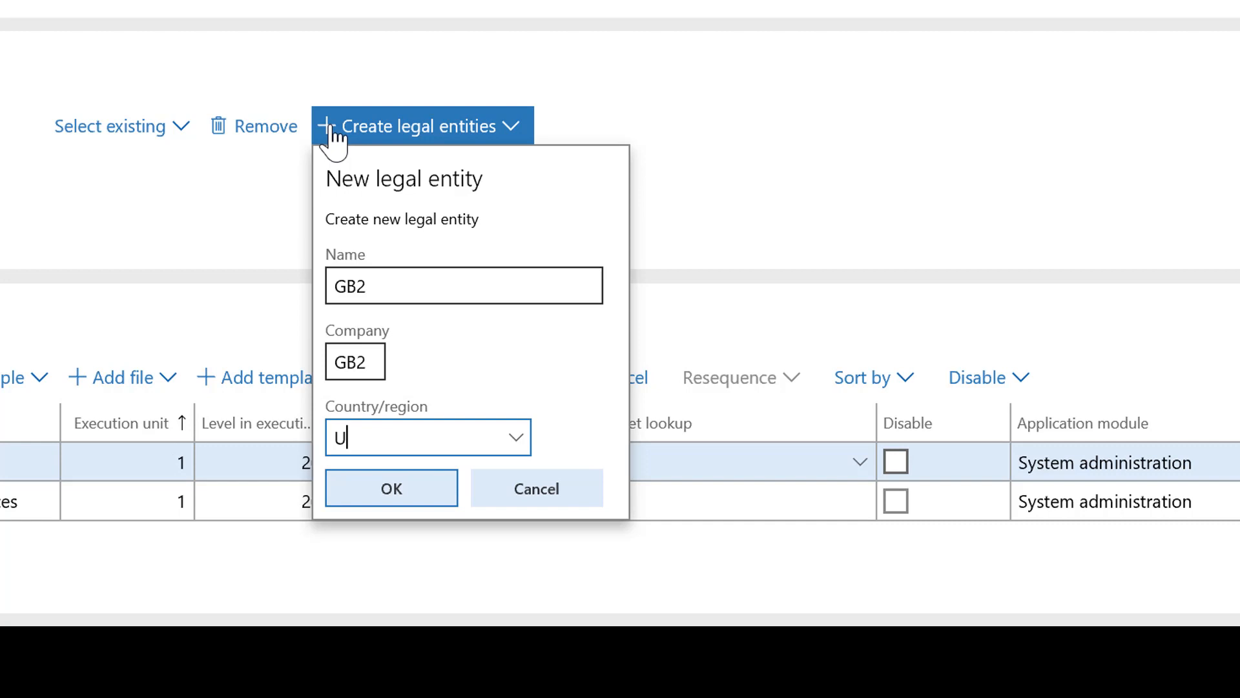
{"action": "type", "text": "SA"}
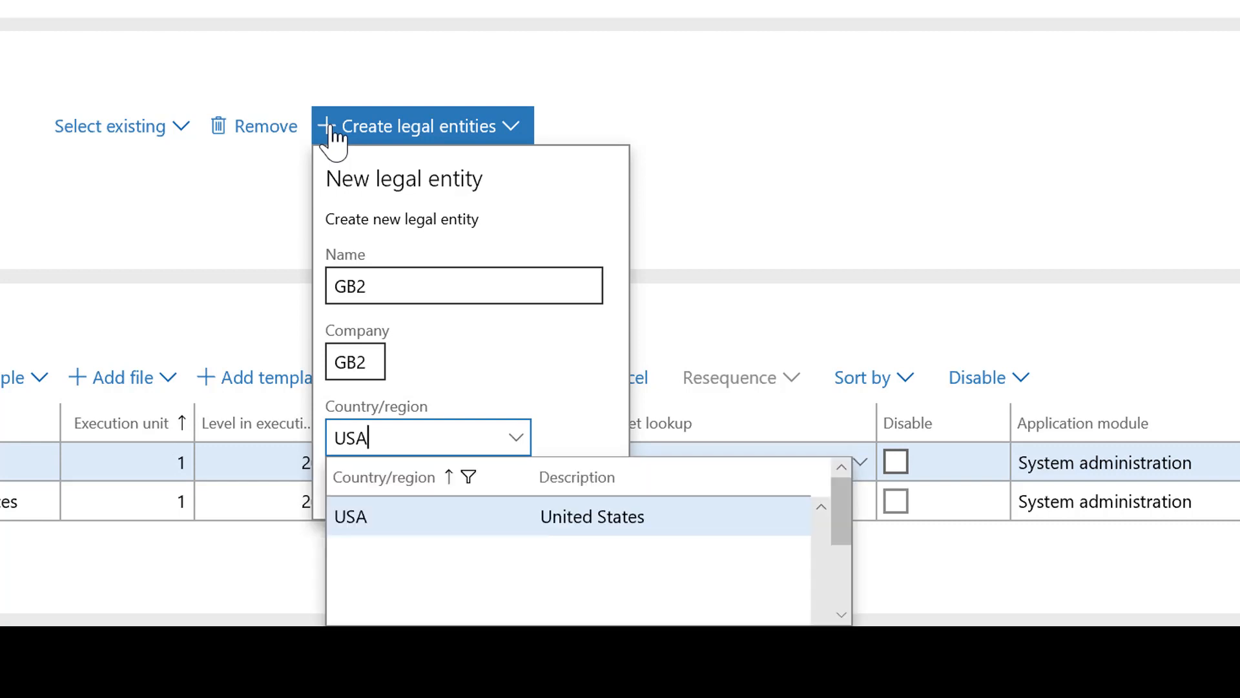
{"action": "left_click", "coordinate": [350, 517]}
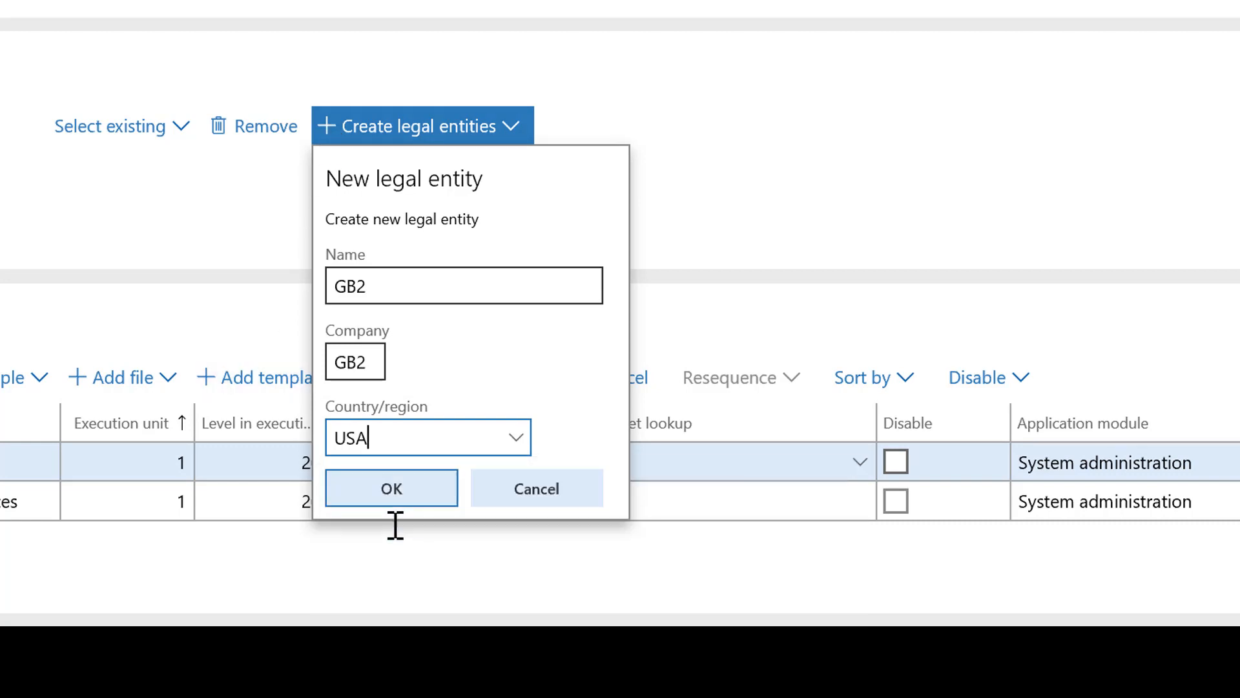
{"action": "left_click", "coordinate": [391, 488]}
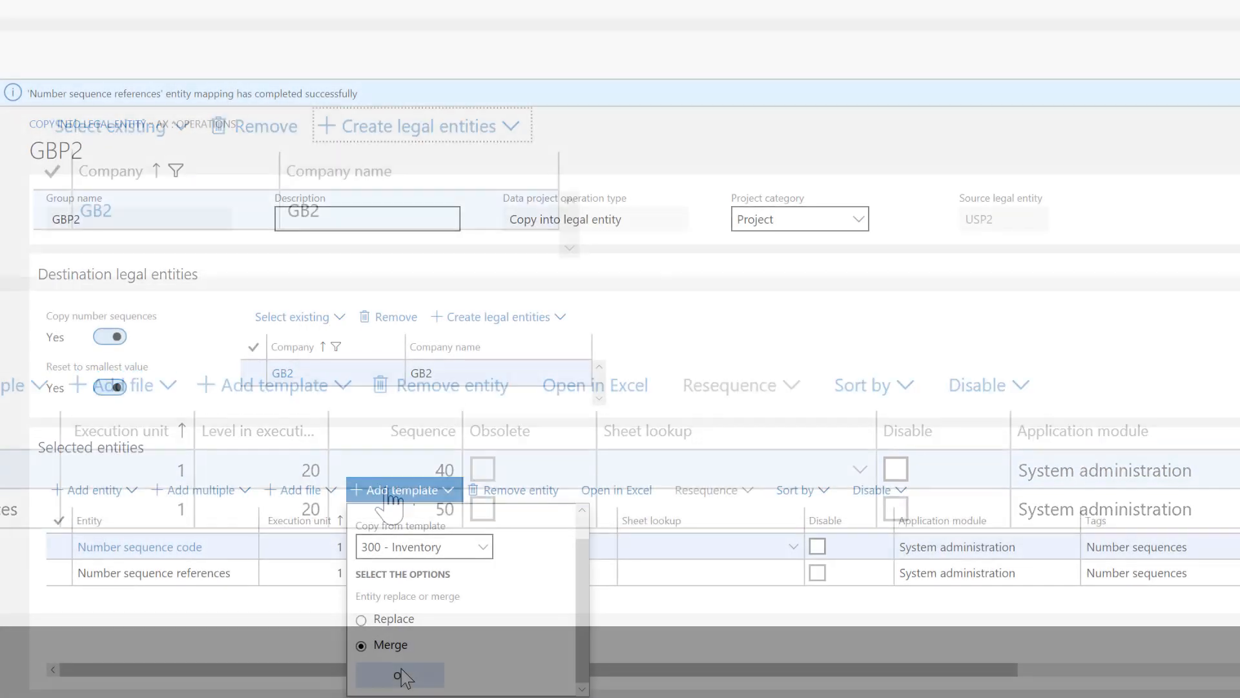
{"action": "left_click", "coordinate": [398, 676]}
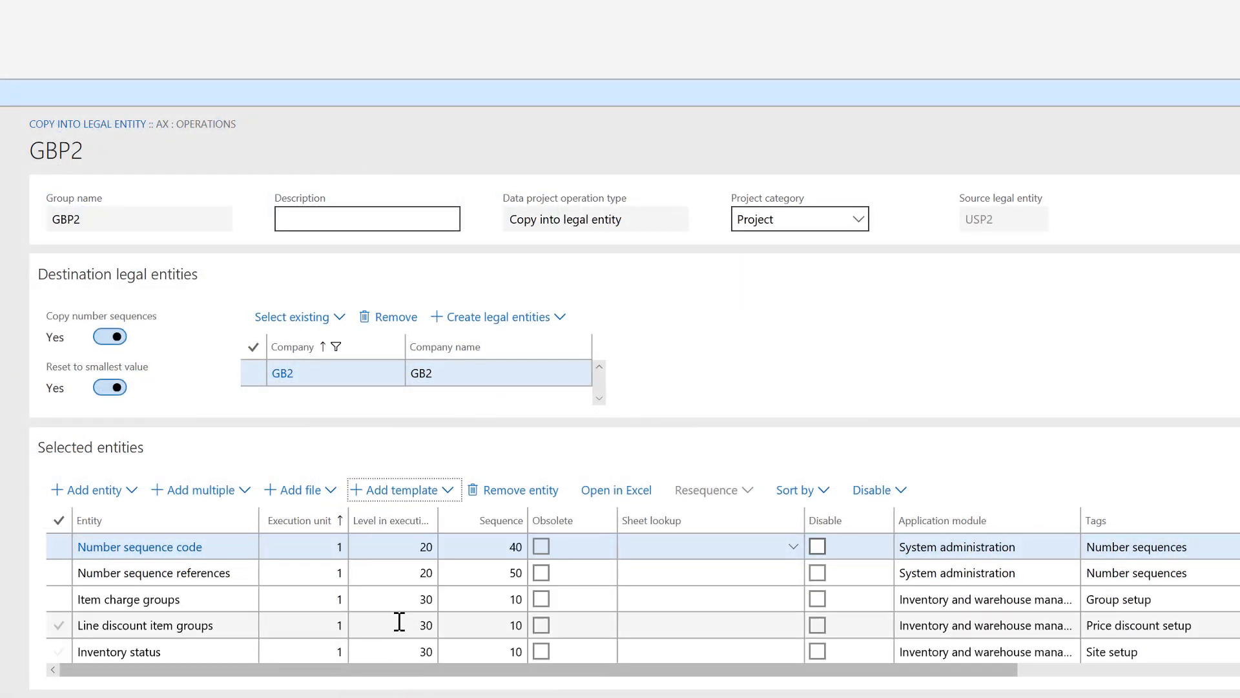
Add another template, merging Warehouse management entities like labor standards into GBP2's list
{"action": "left_click", "coordinate": [403, 490]}
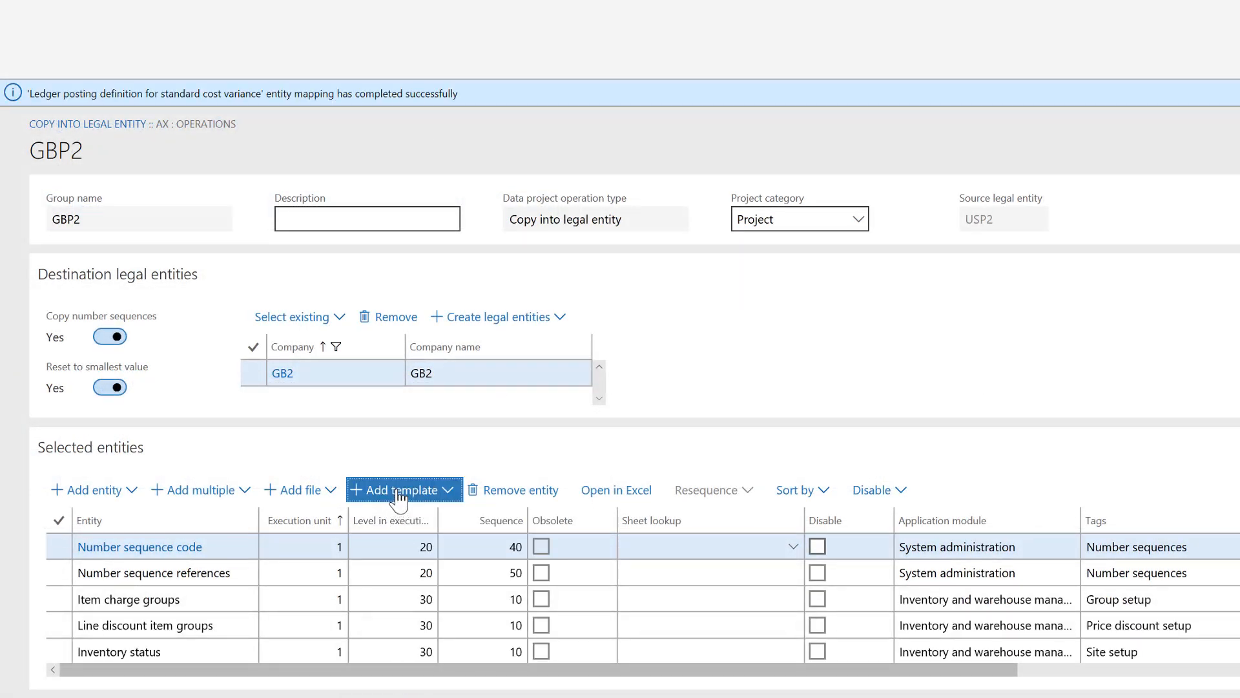
{"action": "left_click", "coordinate": [402, 490]}
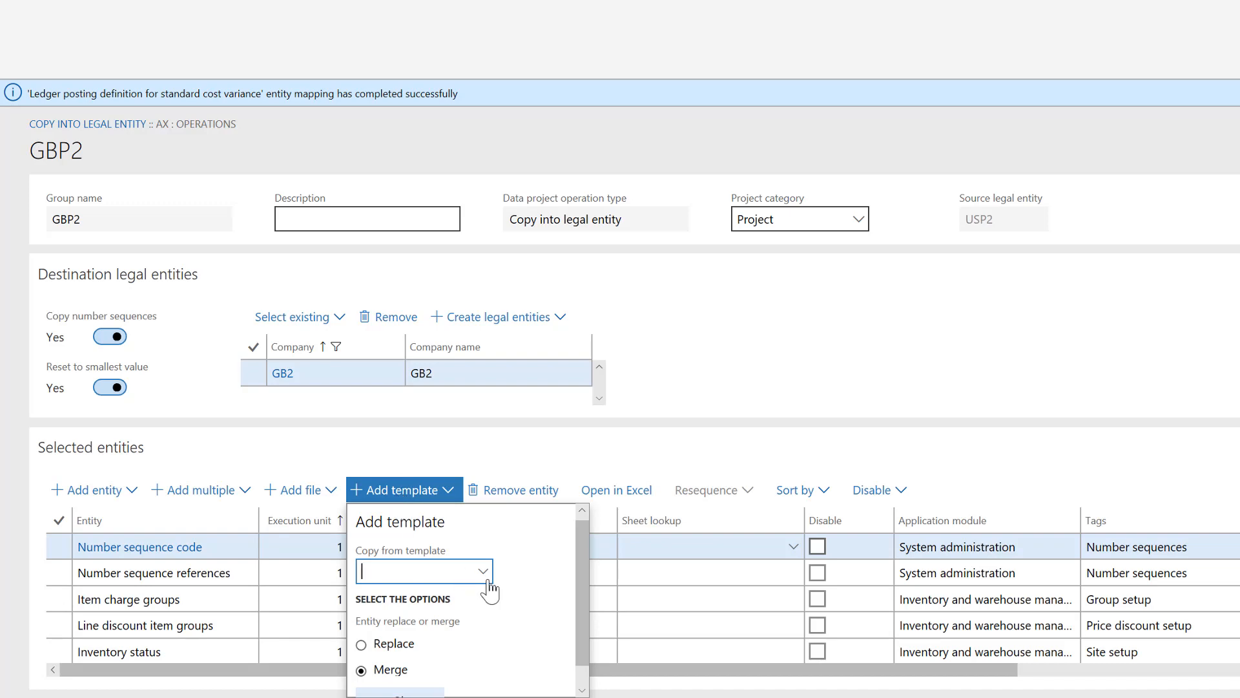
{"action": "left_click", "coordinate": [485, 571]}
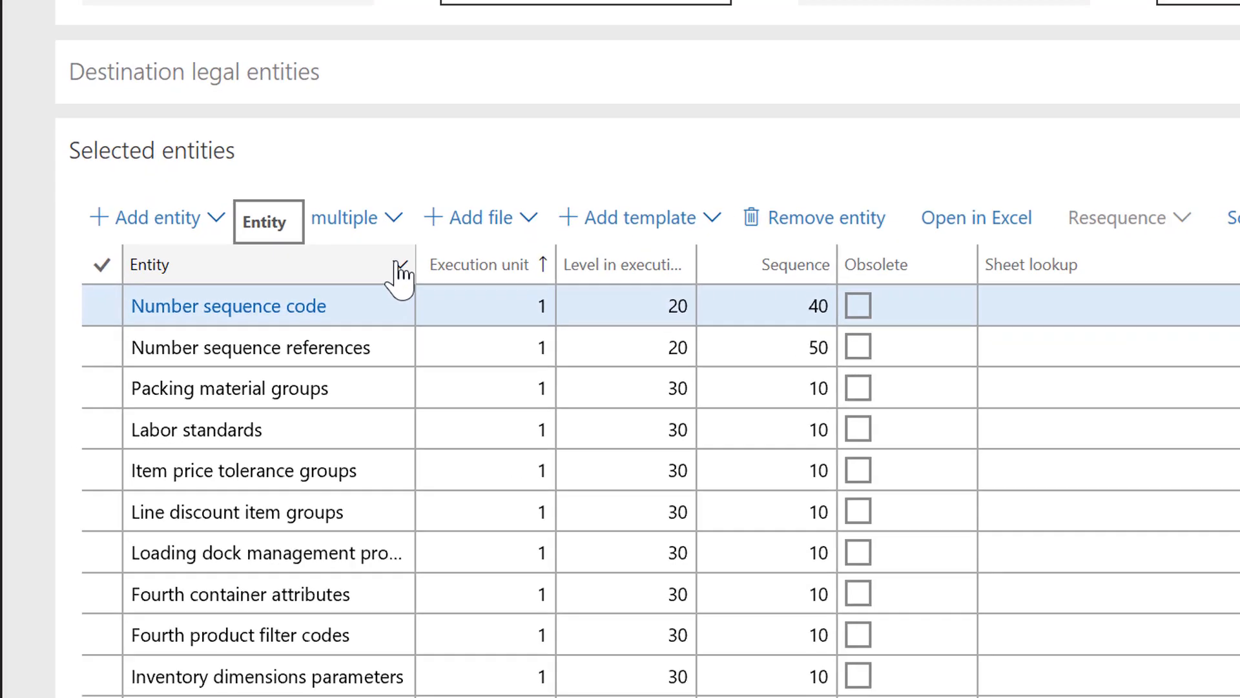
Filter entities by 'ledger' and remove all five Ledger posting definition entities
{"action": "left_click", "coordinate": [402, 264]}
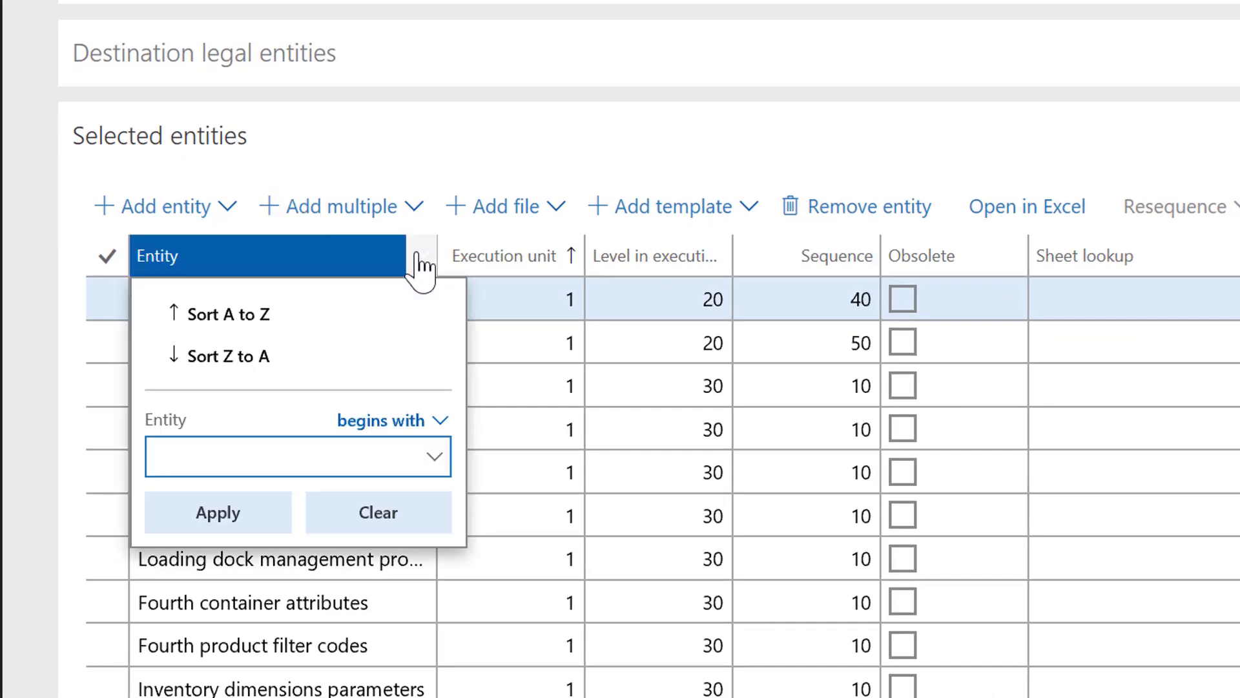
{"action": "type", "text": "ledger"}
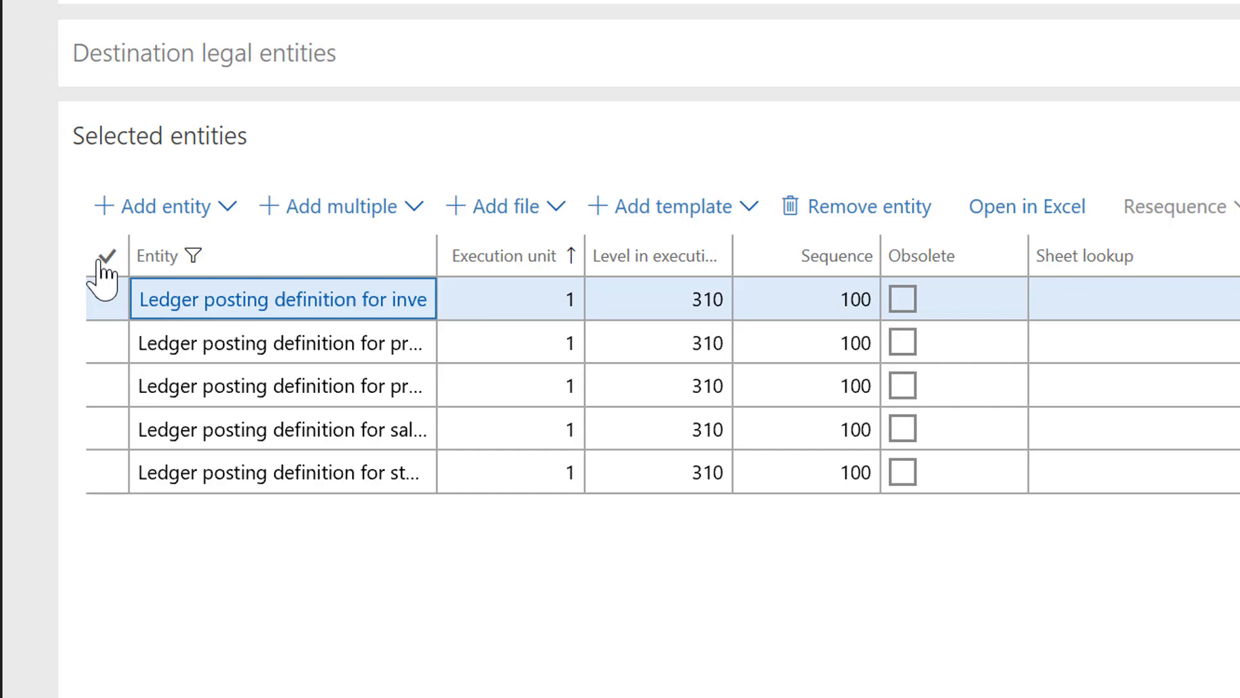
{"action": "left_click", "coordinate": [106, 255]}
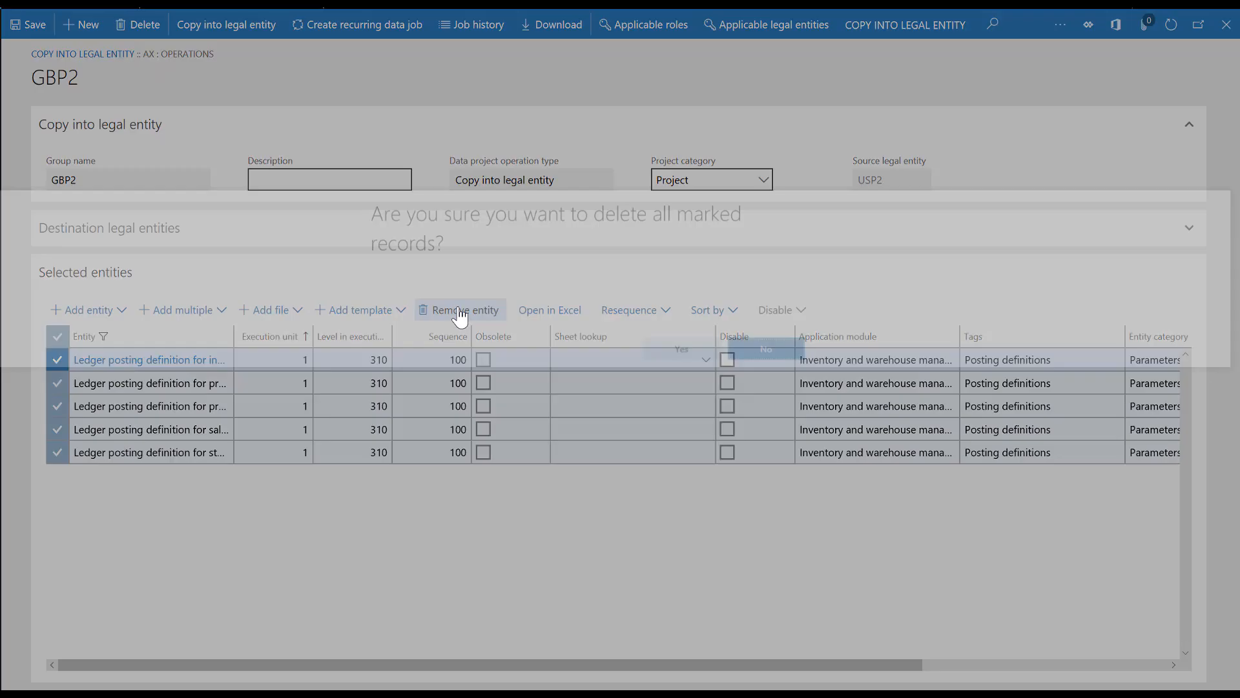
{"action": "left_click", "coordinate": [459, 310]}
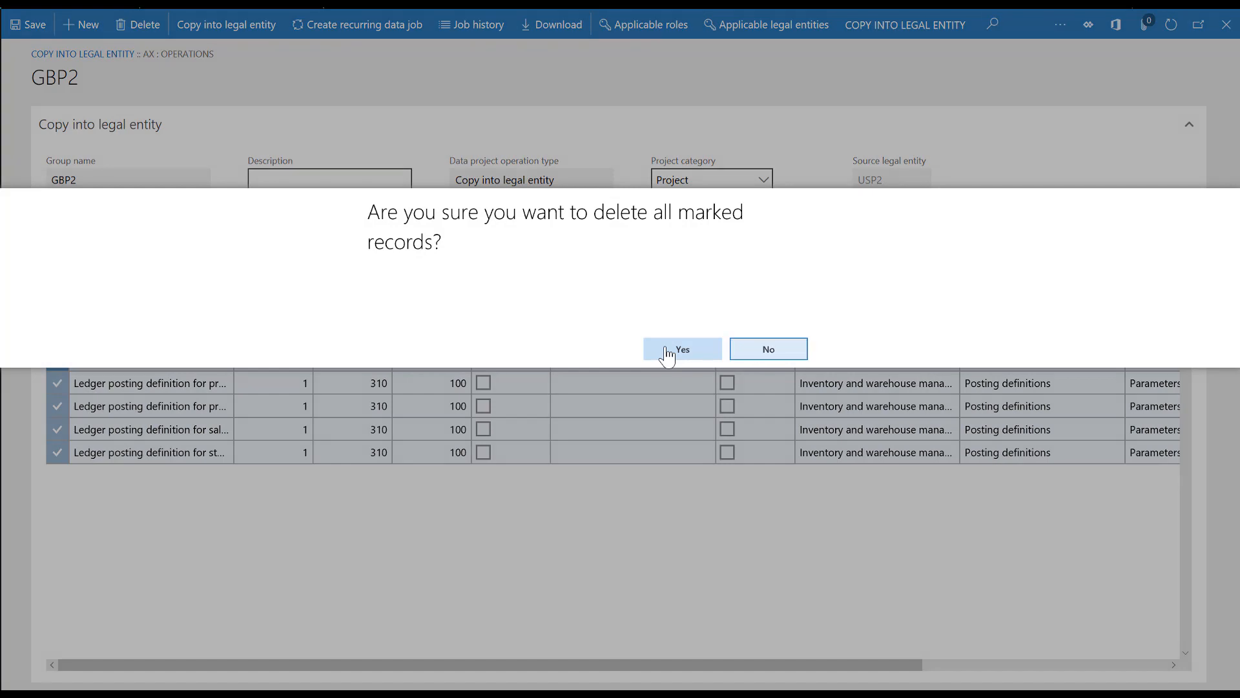
{"action": "left_click", "coordinate": [682, 349]}
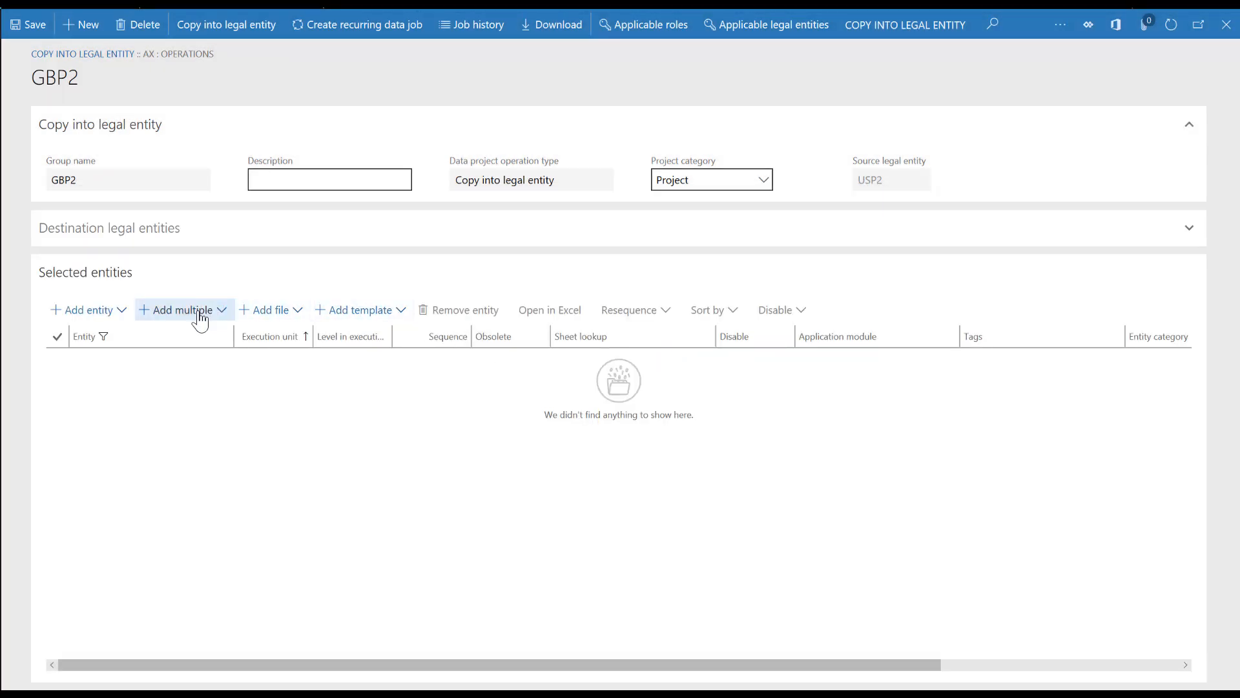
{"action": "left_click", "coordinate": [177, 309]}
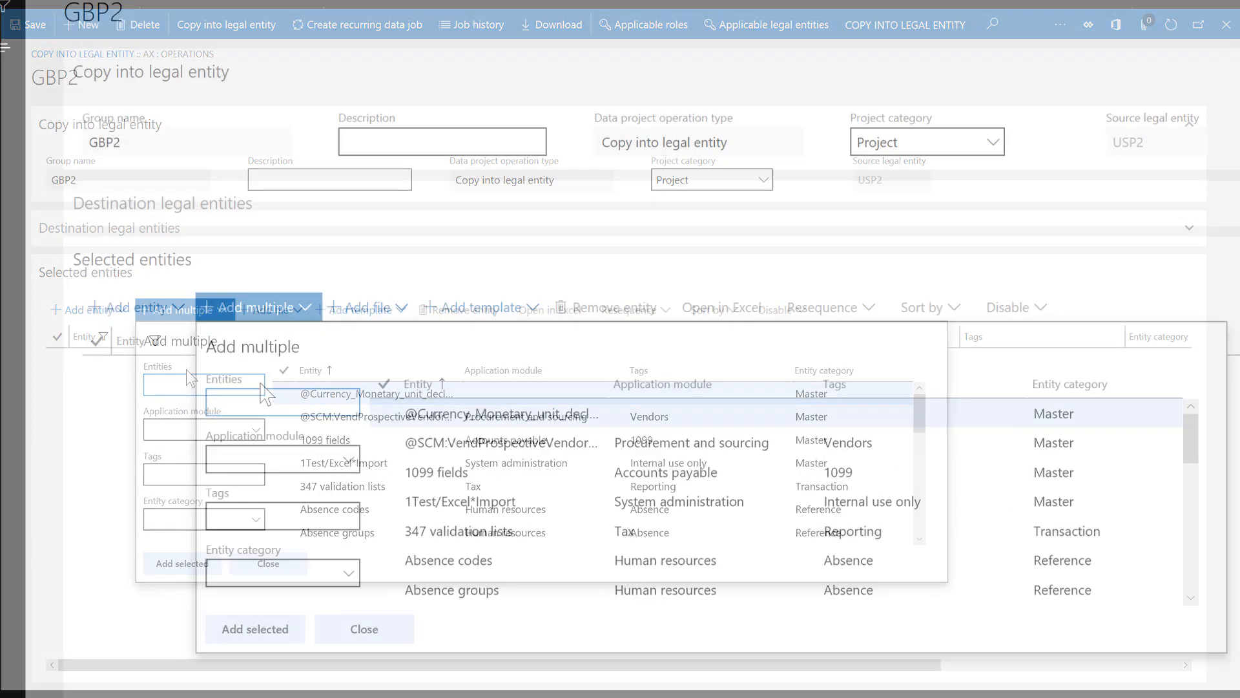
Search for 'disposition' and 'document types' and add the Disposition code and Document types entities
{"action": "type", "text": "dis"}
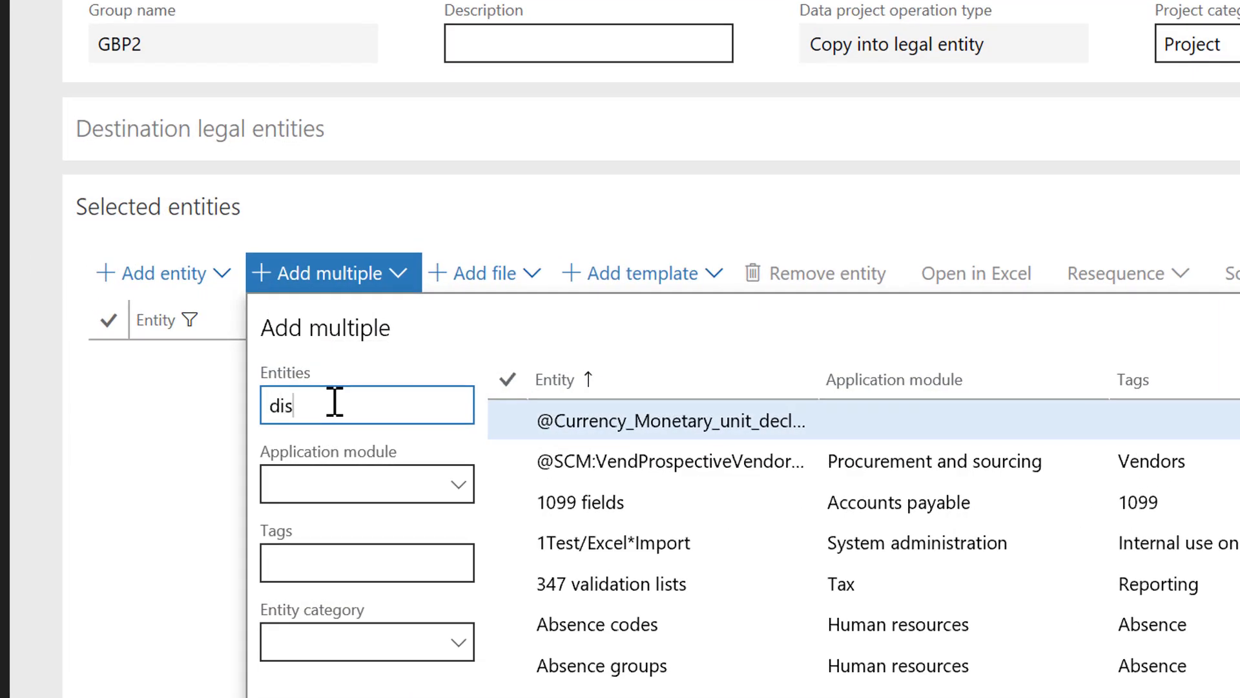
{"action": "type", "text": "position"}
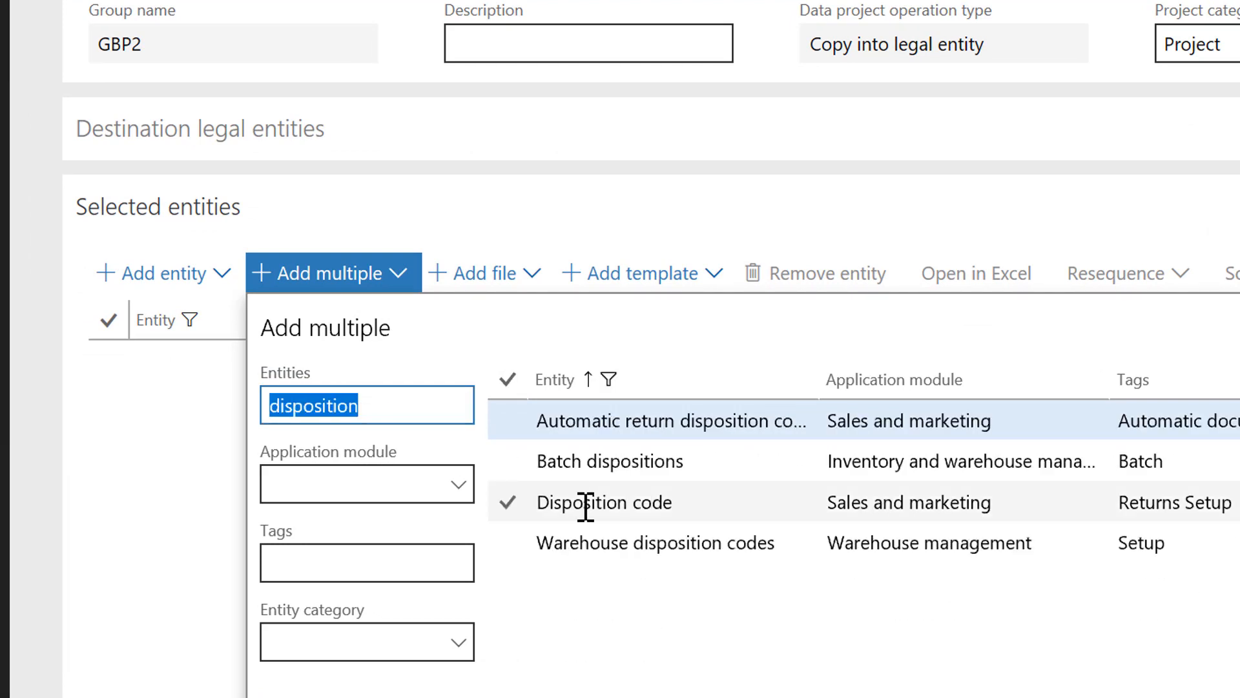
{"action": "left_click", "coordinate": [603, 501]}
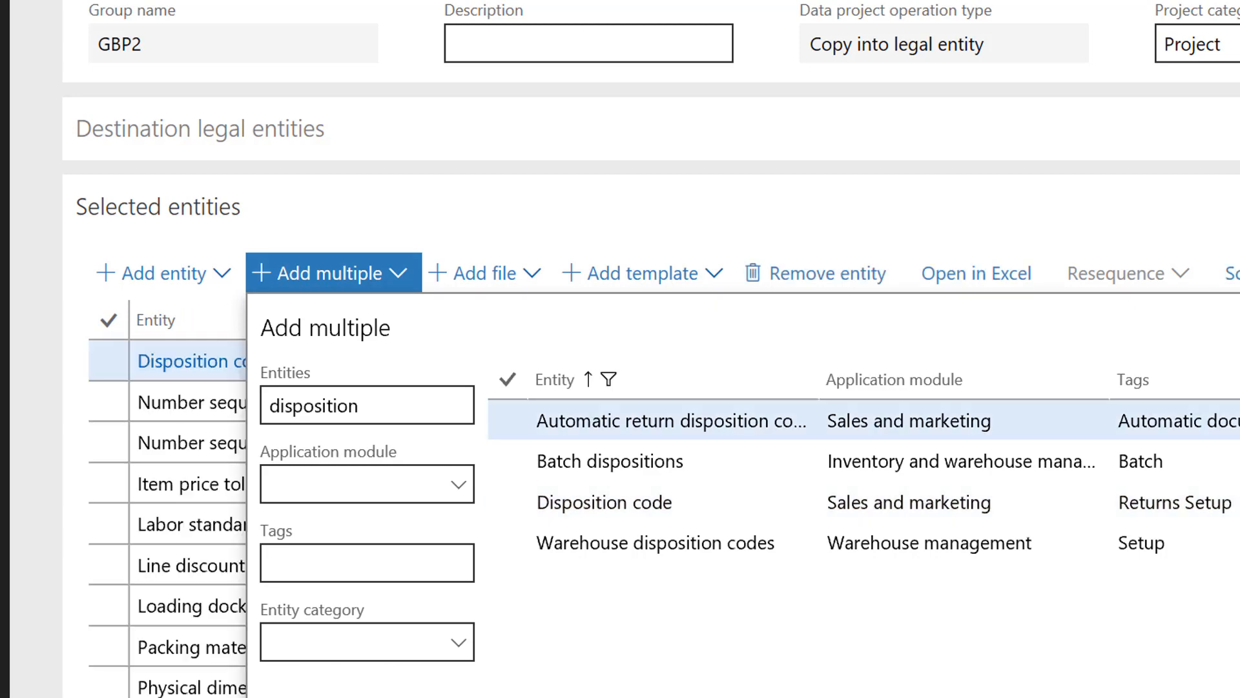
{"action": "type", "text": "docum"}
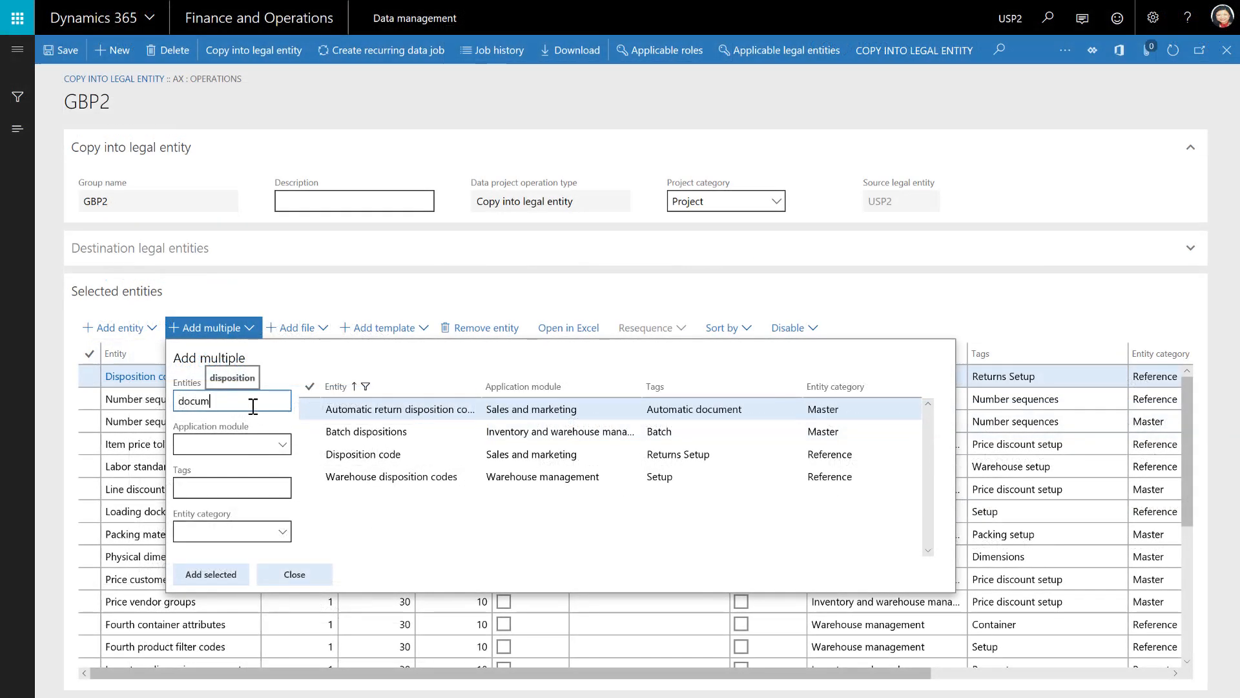
{"action": "type", "text": "document types"}
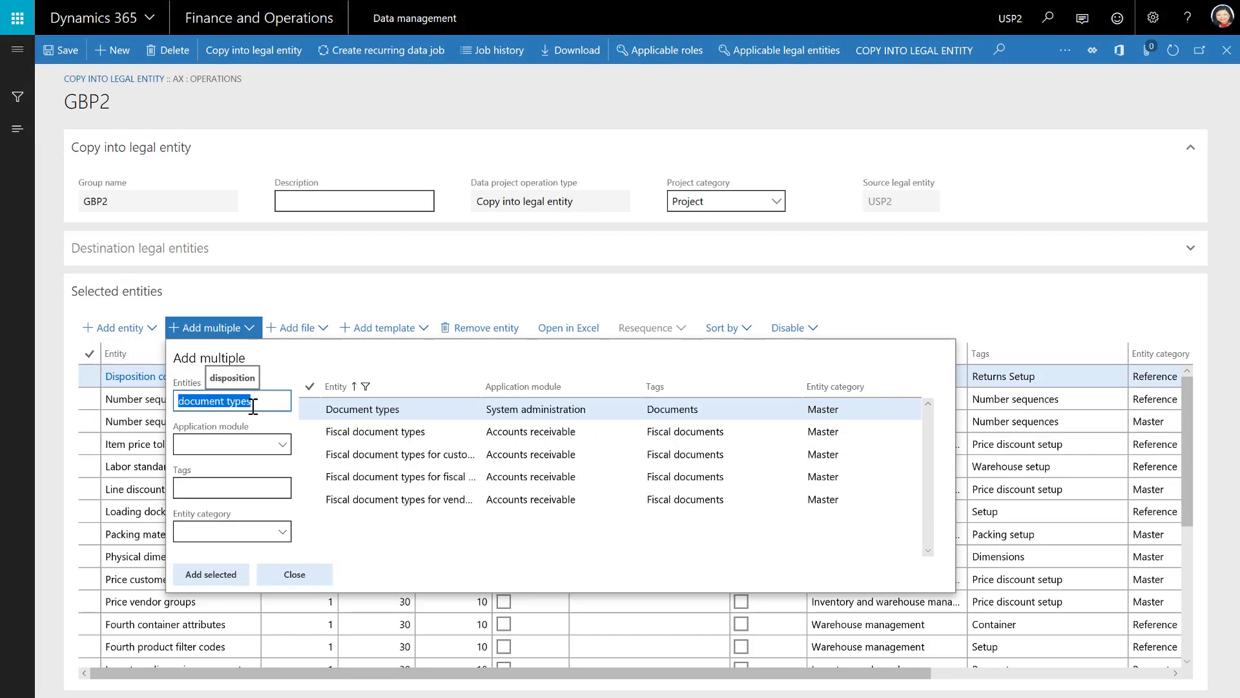
{"action": "left_click", "coordinate": [211, 574]}
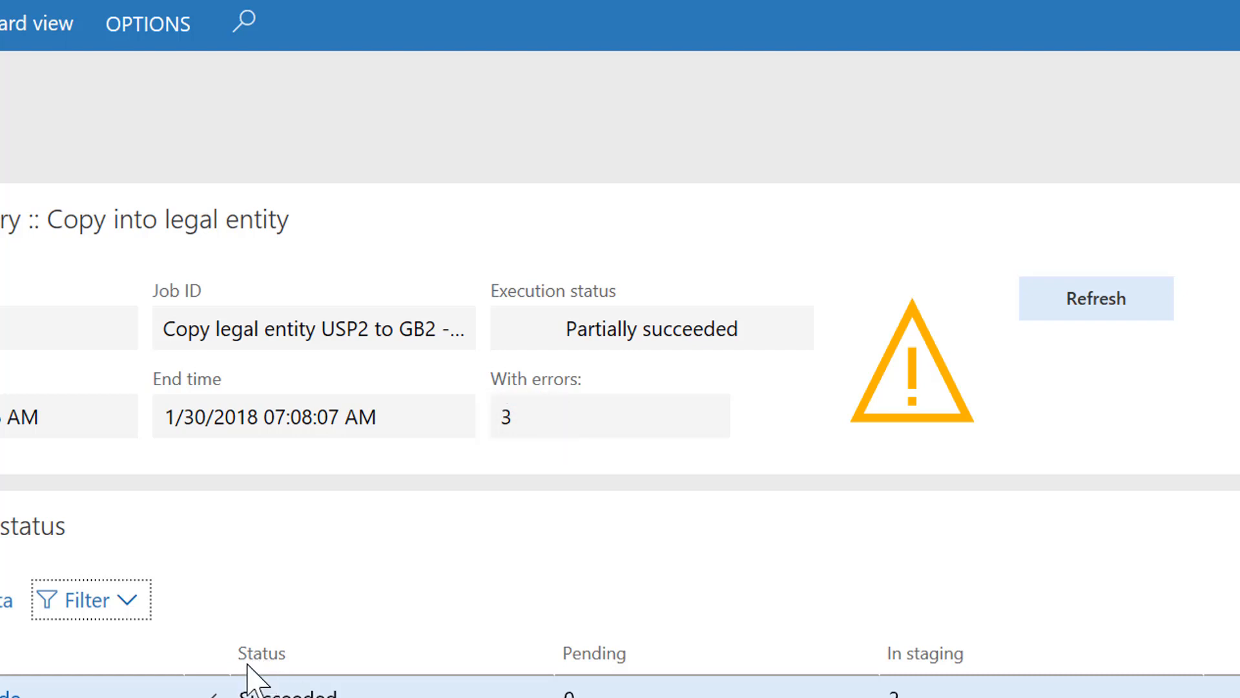
Filter the execution summary to Errors, check the failed entity's staging data, and close it
{"action": "left_click", "coordinate": [90, 599]}
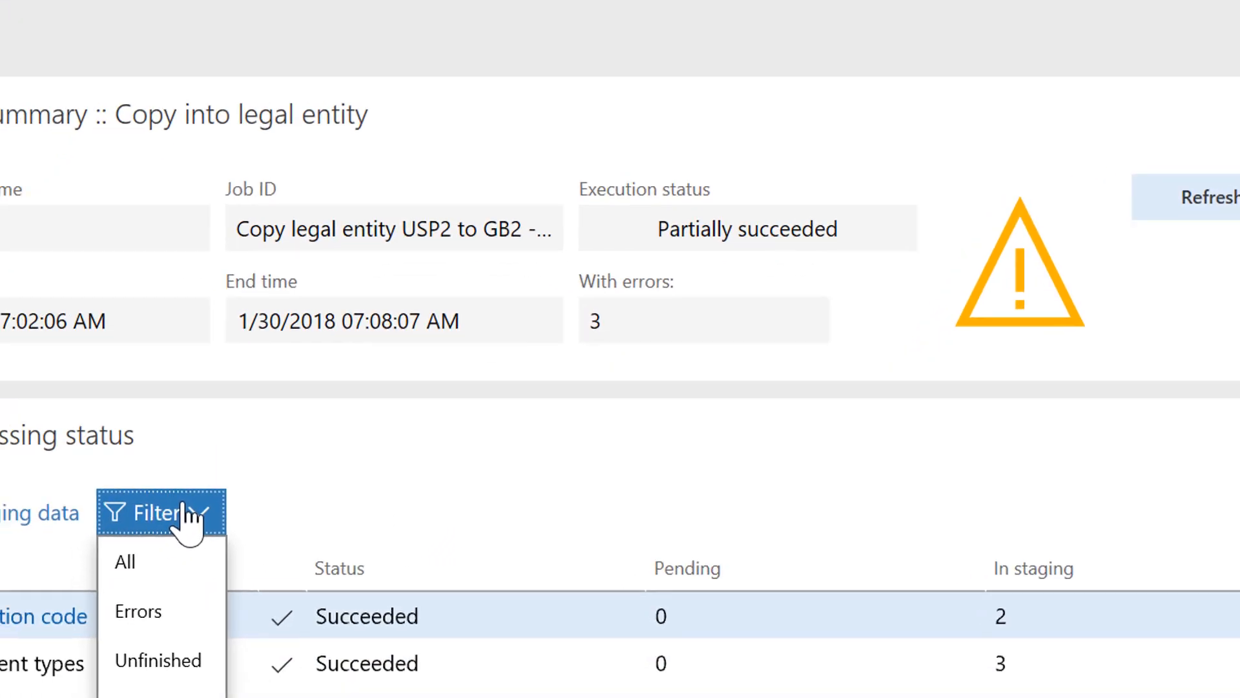
{"action": "left_click", "coordinate": [138, 611]}
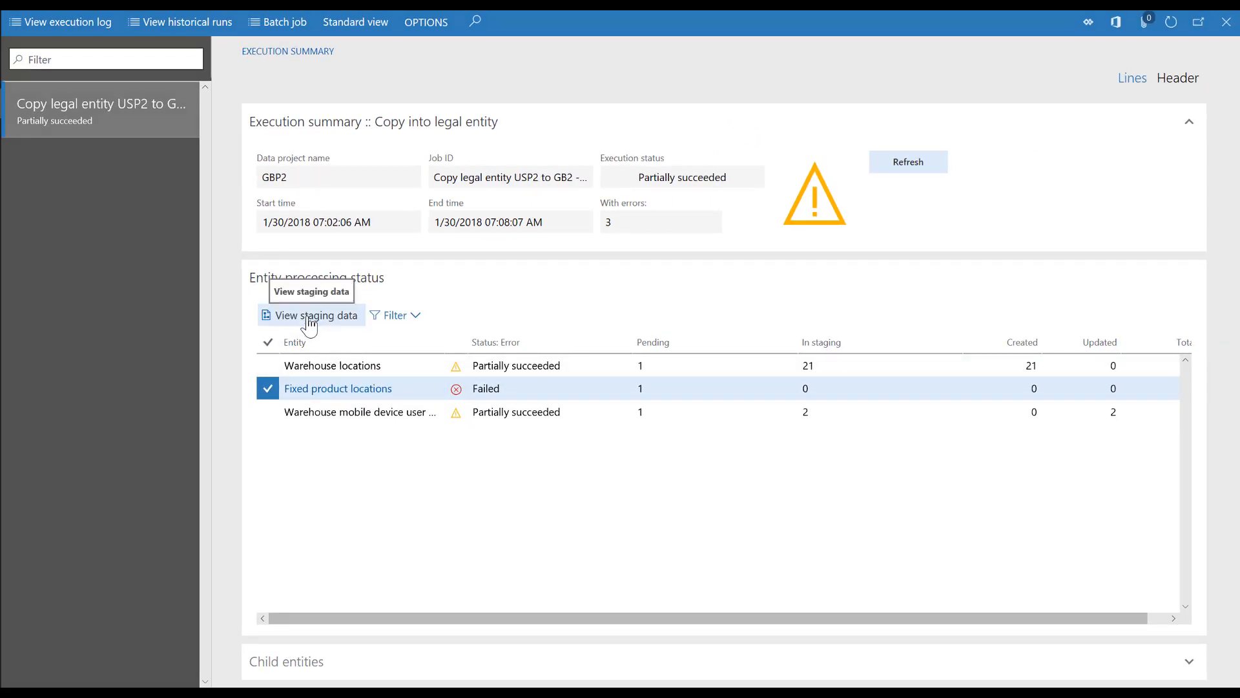
{"action": "left_click", "coordinate": [315, 314]}
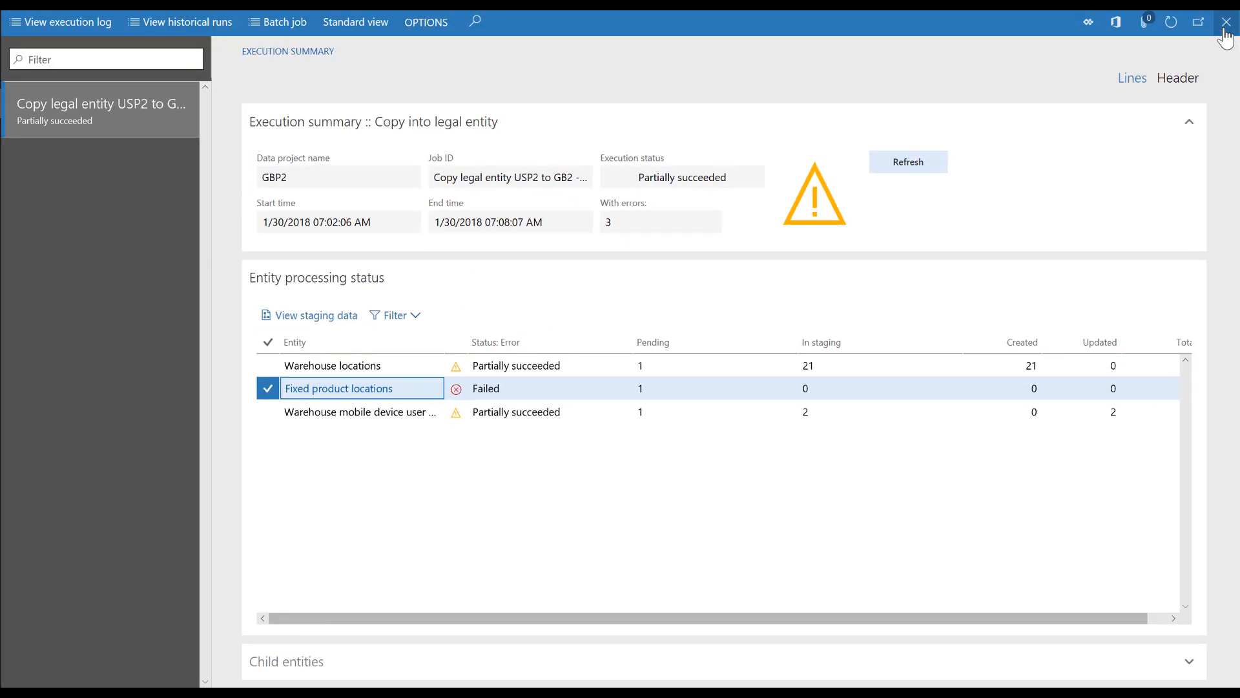
{"action": "left_click", "coordinate": [1226, 22]}
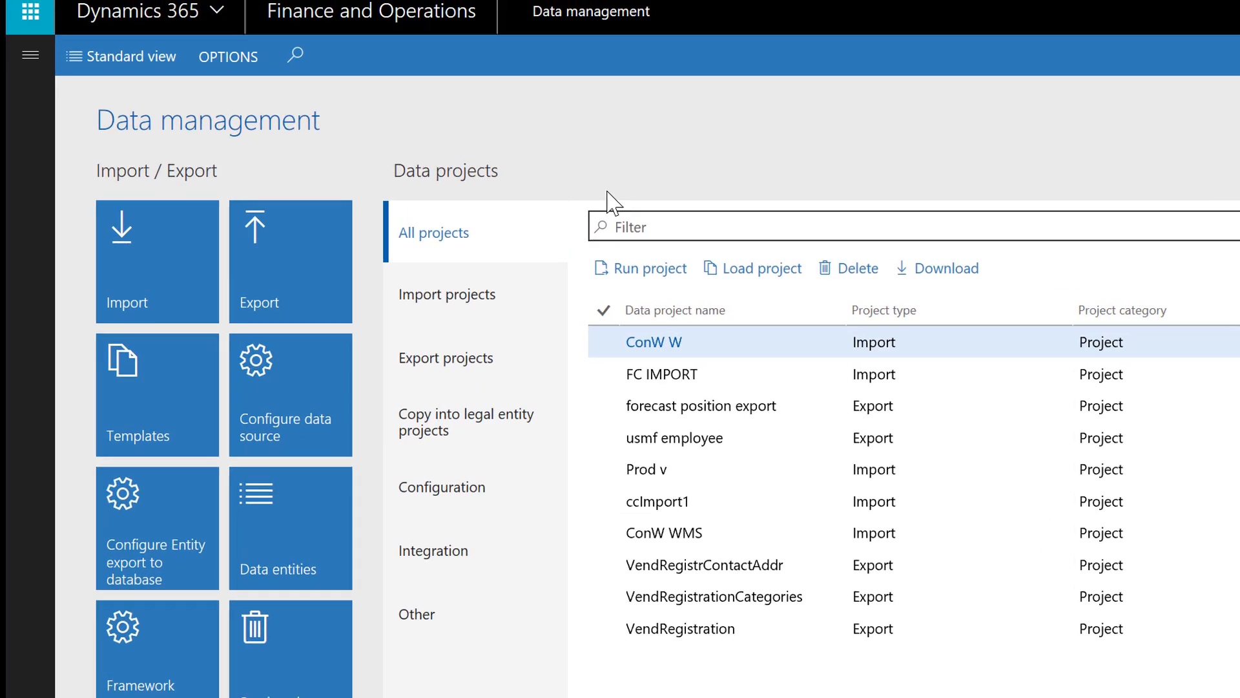
Start a new Export project and place the cursor in its Group name field
{"action": "left_click", "coordinate": [290, 261]}
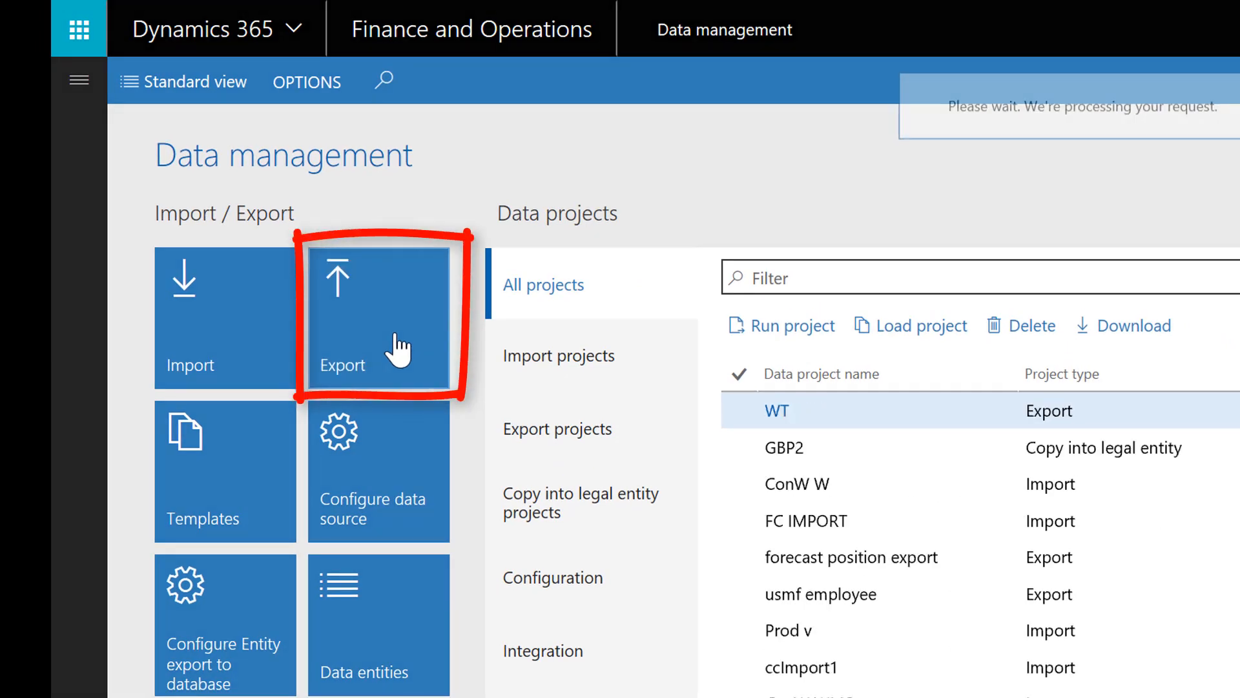
{"action": "left_click", "coordinate": [378, 316]}
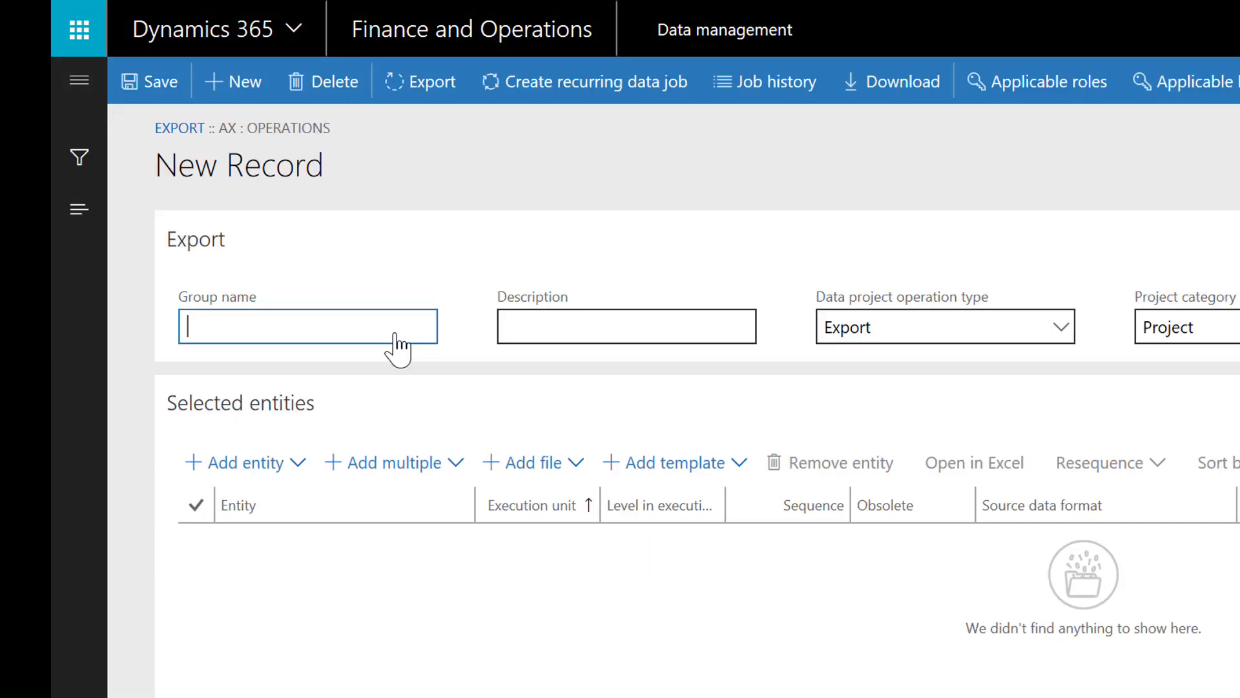
{"action": "mouse_move", "coordinate": [585, 81]}
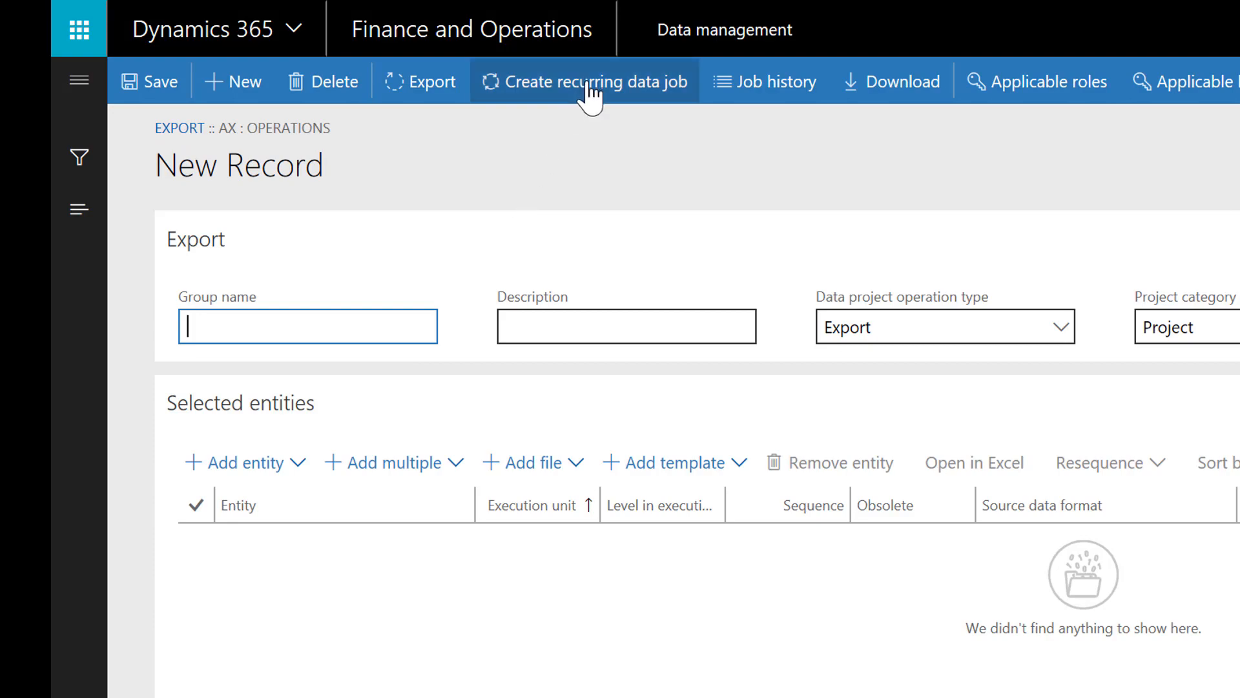
{"action": "mouse_move", "coordinate": [587, 80]}
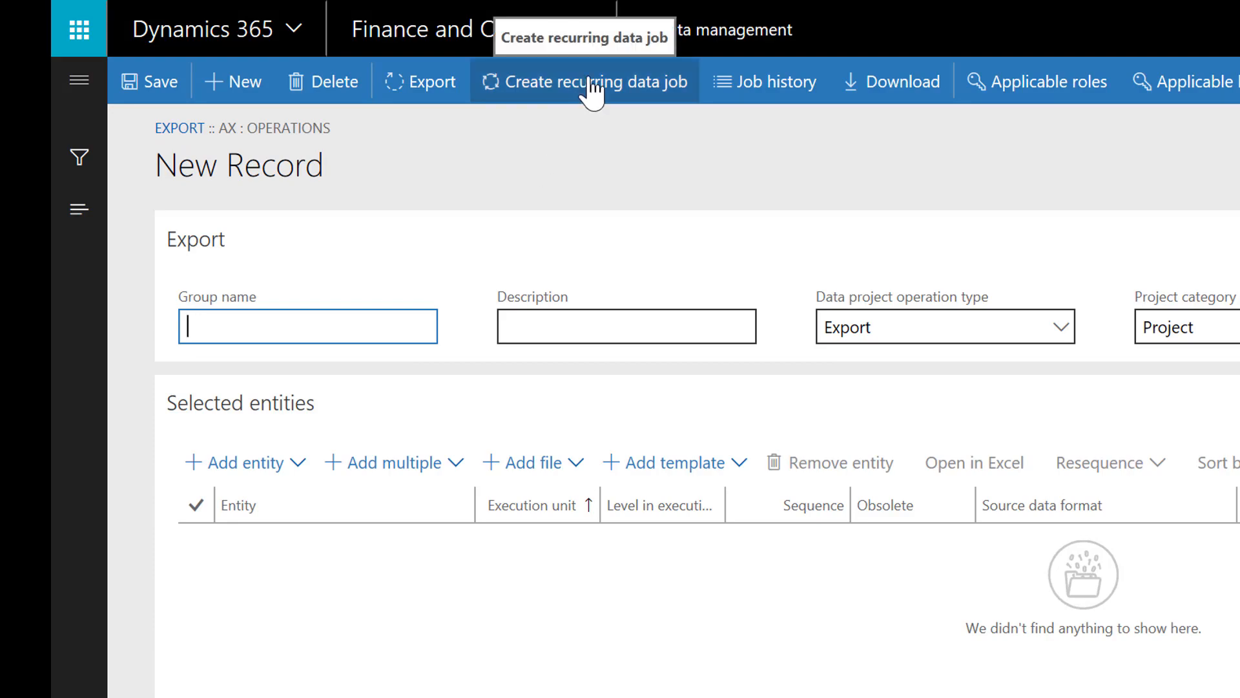